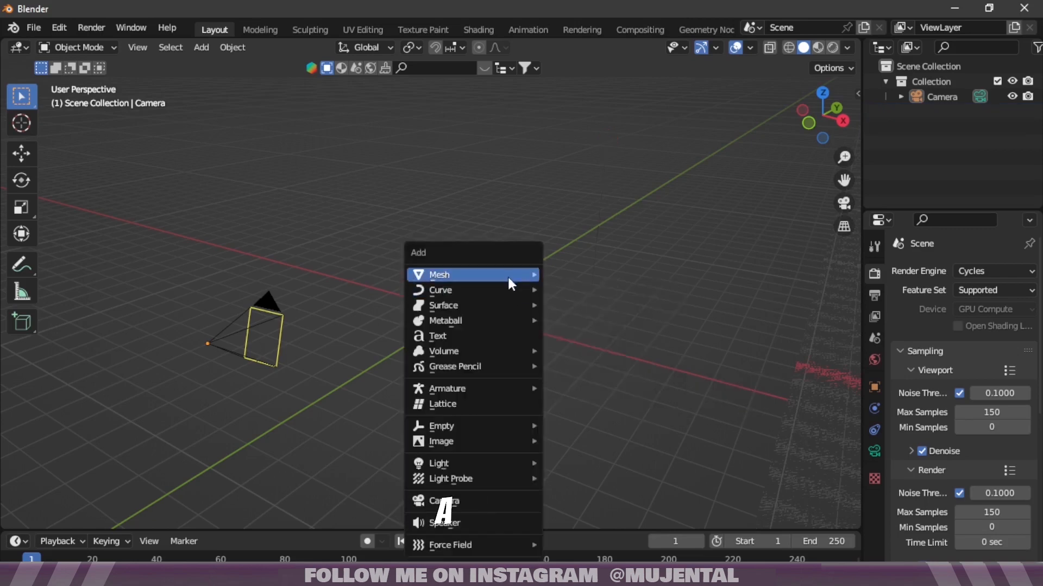
Add a plane and switch to the Geometry Nodes workspace to start a node tree
left_click(439, 275)
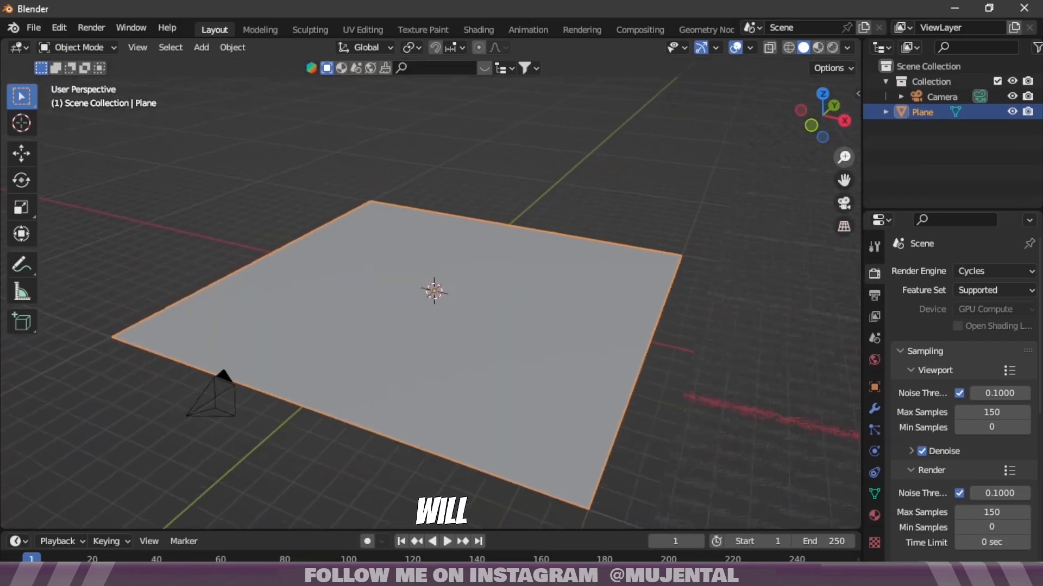
left_click(704, 29)
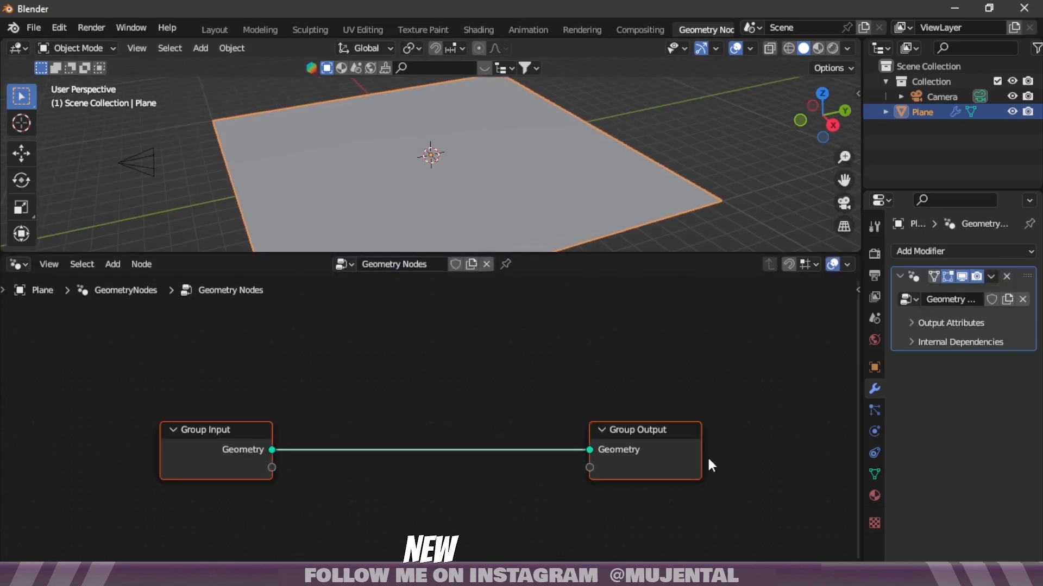
Name the tree 'grass scatter' and add Instance on Points after Distribute Points on Faces
left_click(961, 251)
type("instance")
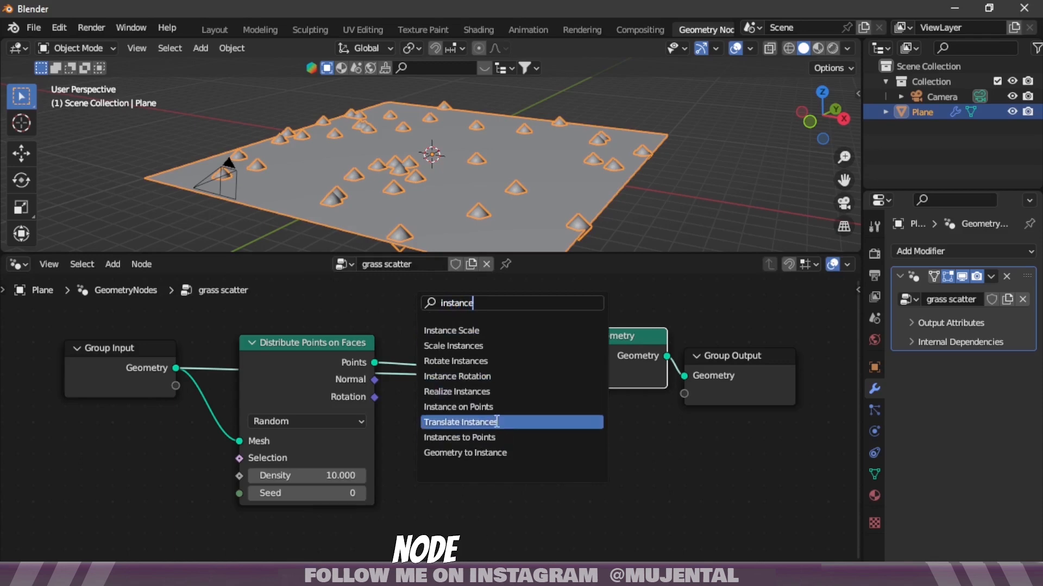
left_click(457, 406)
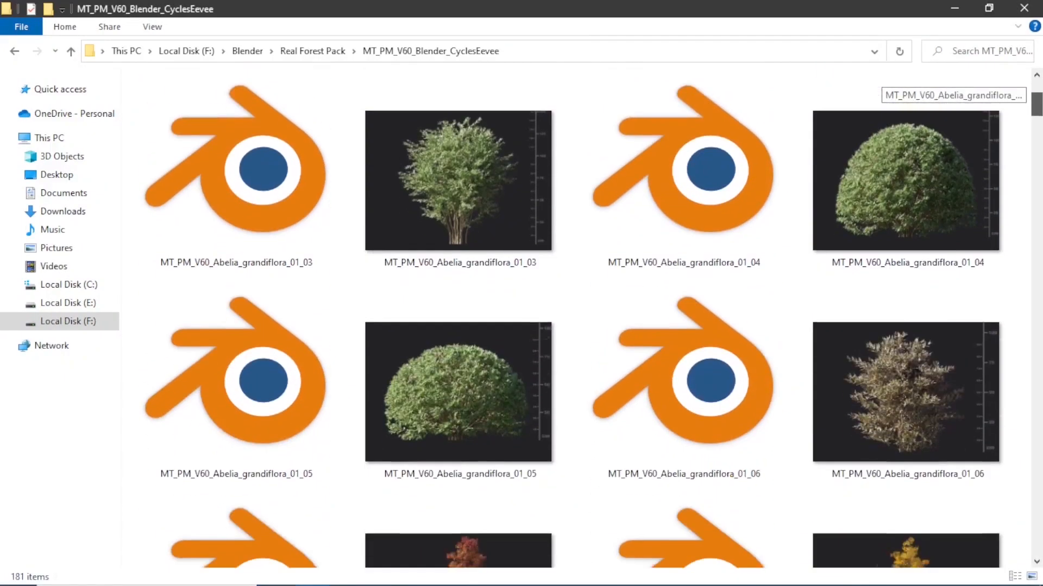
Scroll the forest pack's plant folder down to the Lolium perenne 01_05 grass file
scroll("down", 3)
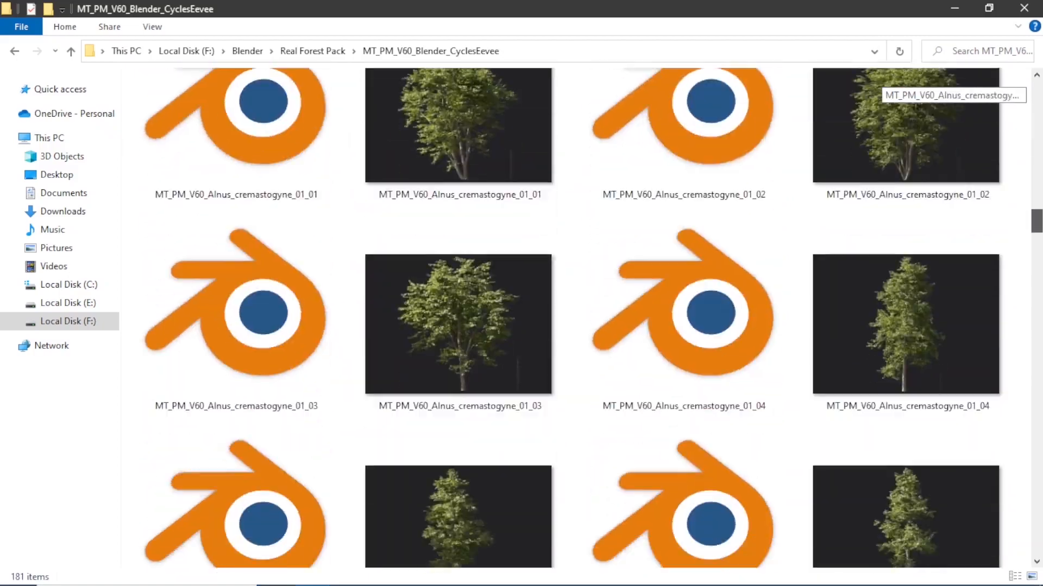
scroll("down", 3)
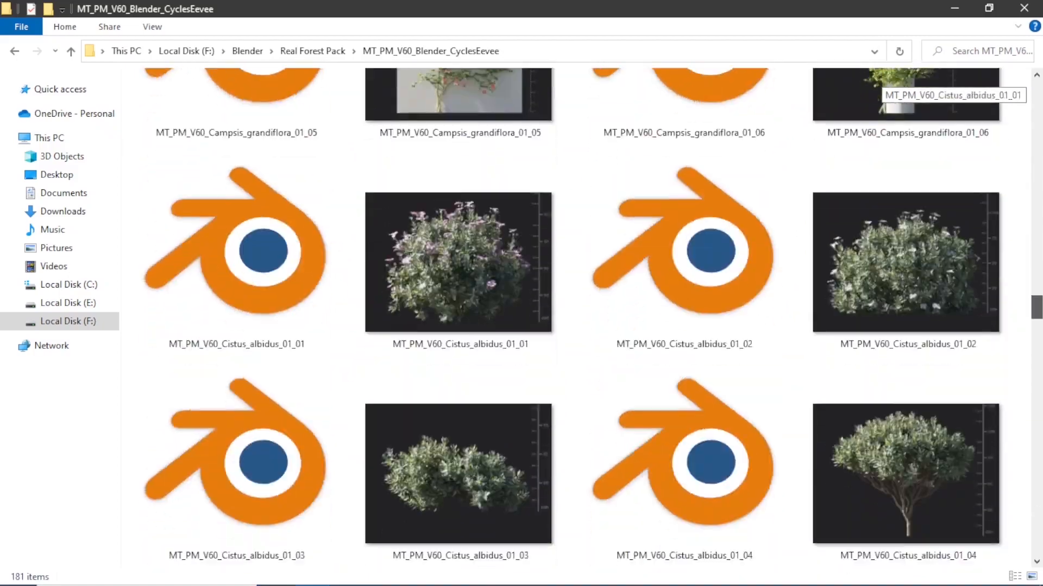
scroll("down", 3)
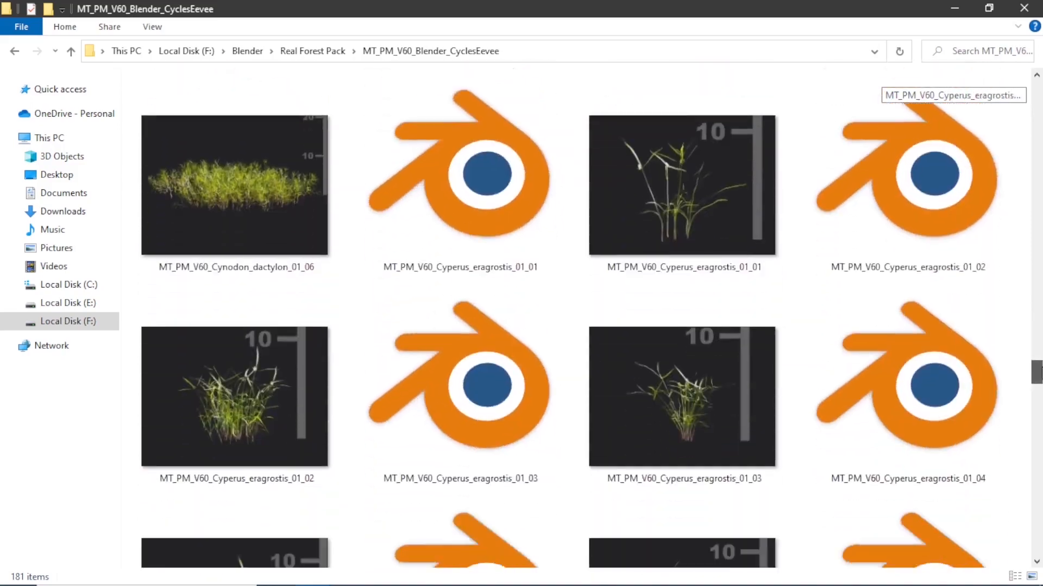
scroll("down", 3)
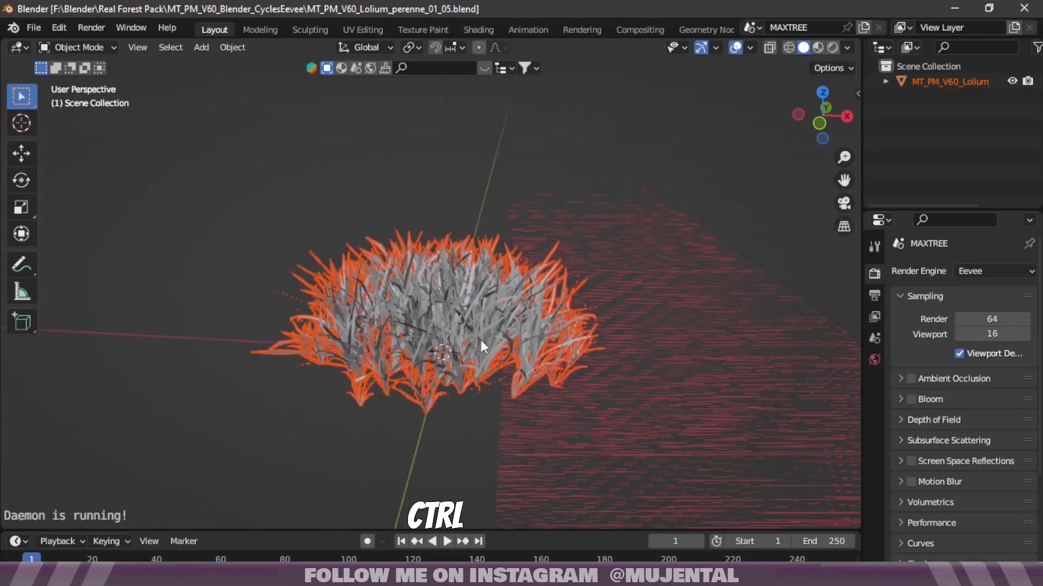
Bring the grass plants into a 'grass' collection feeding Collection Info into Instance on Points
left_click(433, 319)
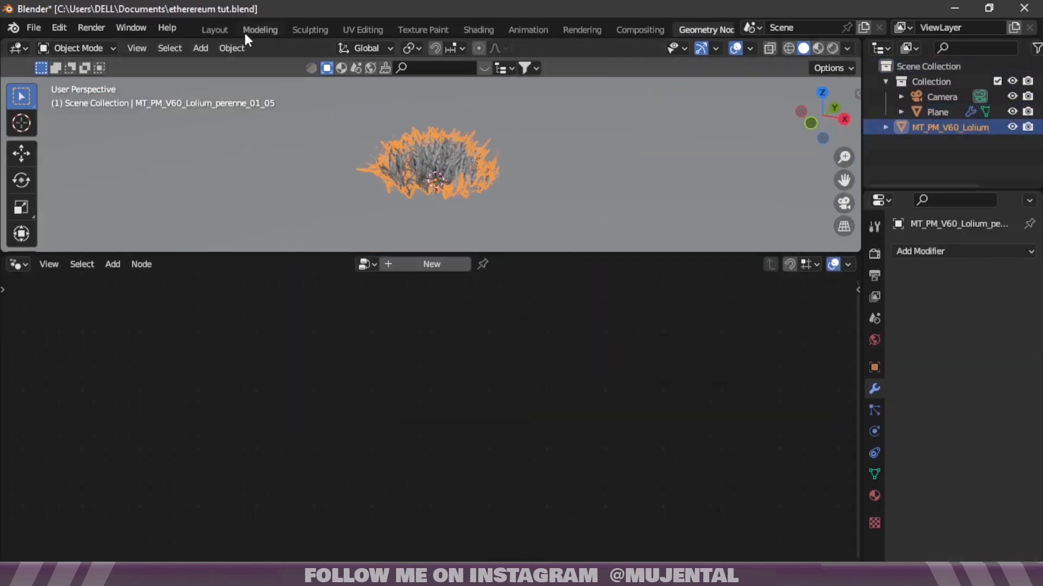
left_click(214, 29)
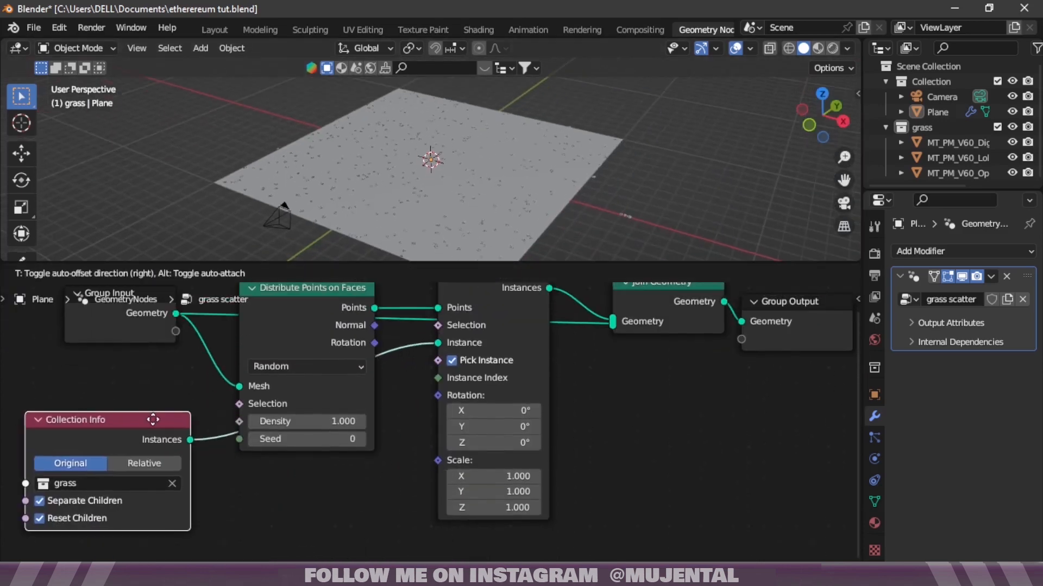
Search 'ra' in the add menu to insert a Random Value node
left_click(959, 142)
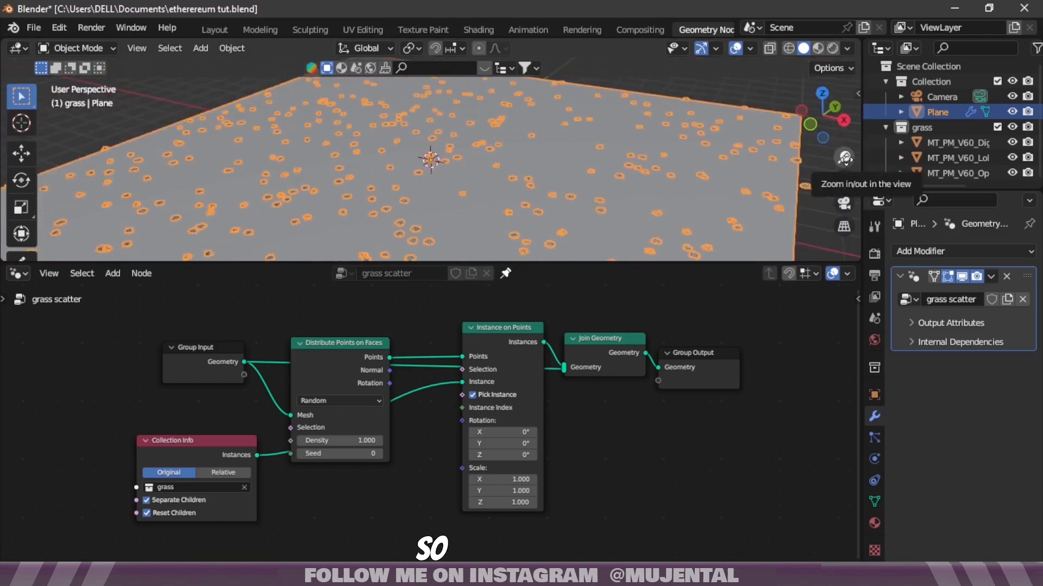
type("ra")
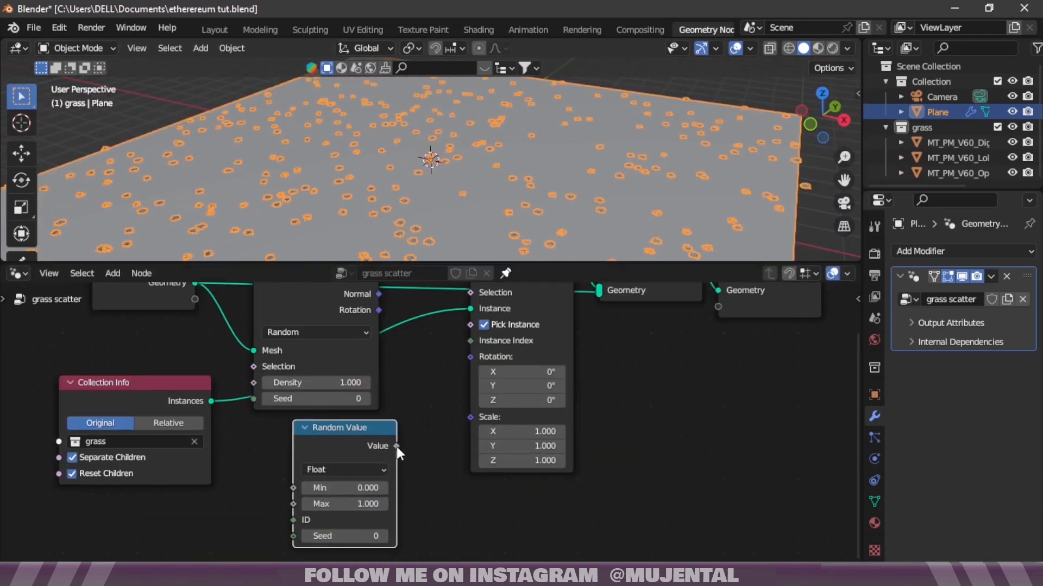
Make the Random Value a vector with Z maximum tau for random vertical rotation
left_click(344, 469)
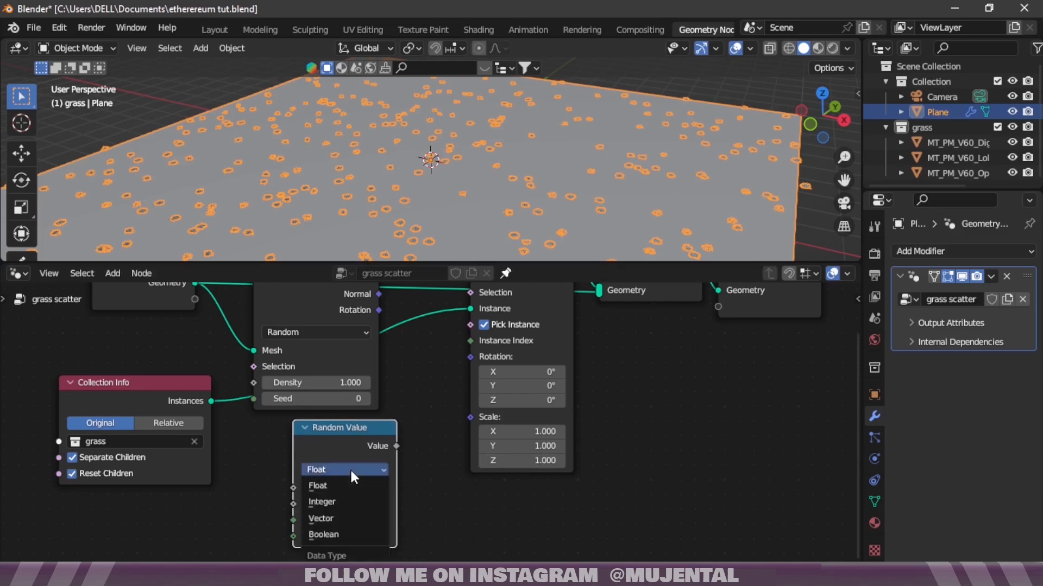
left_click(321, 518)
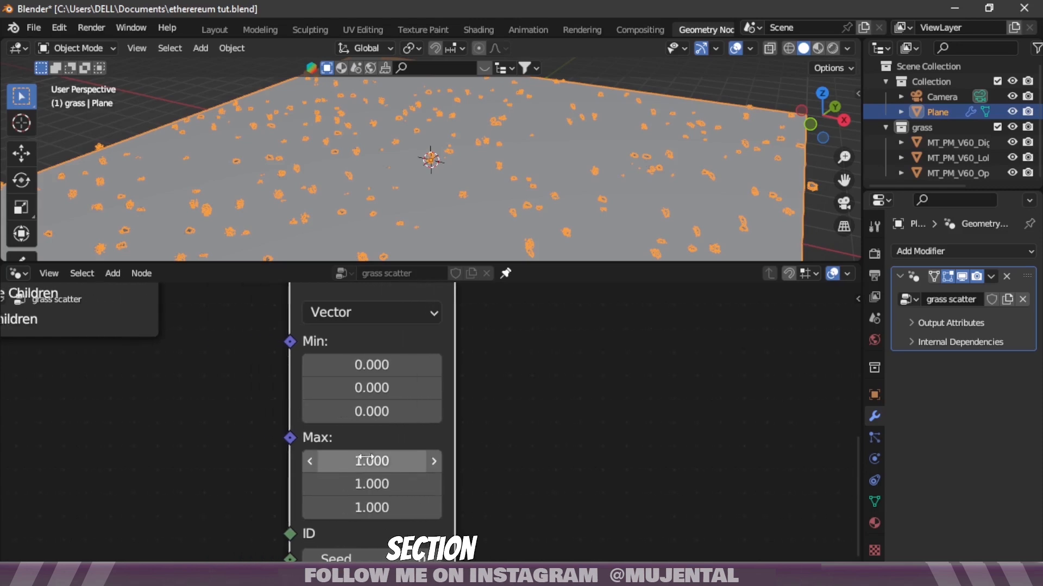
left_click(372, 460)
type("0.000")
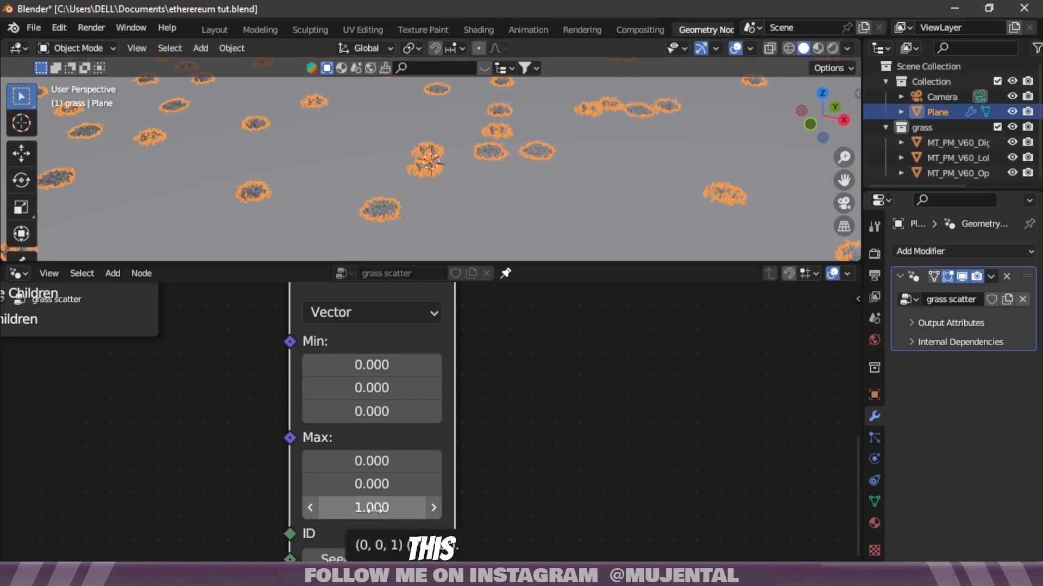
type("360")
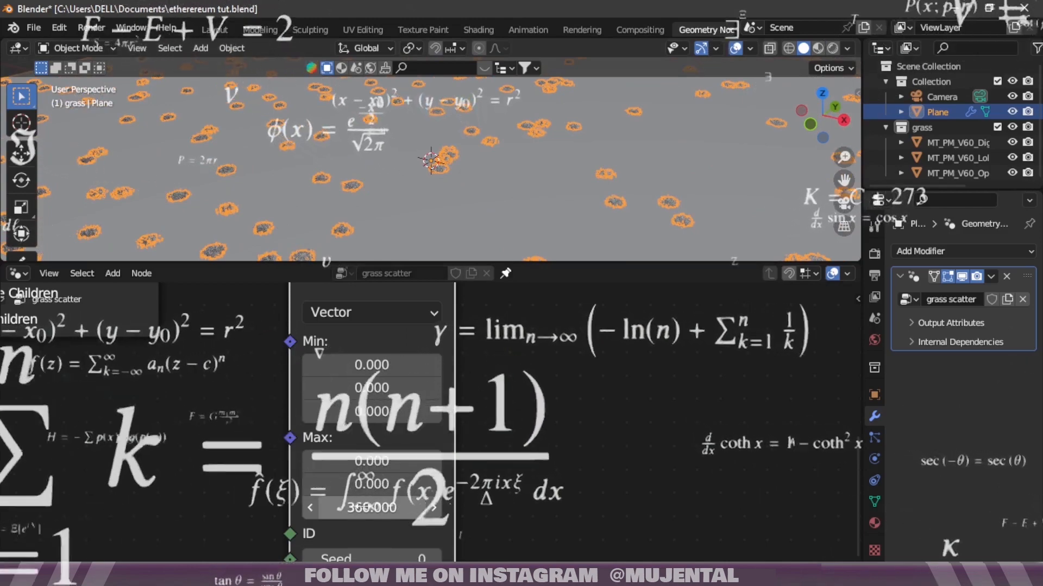
double_click(372, 507)
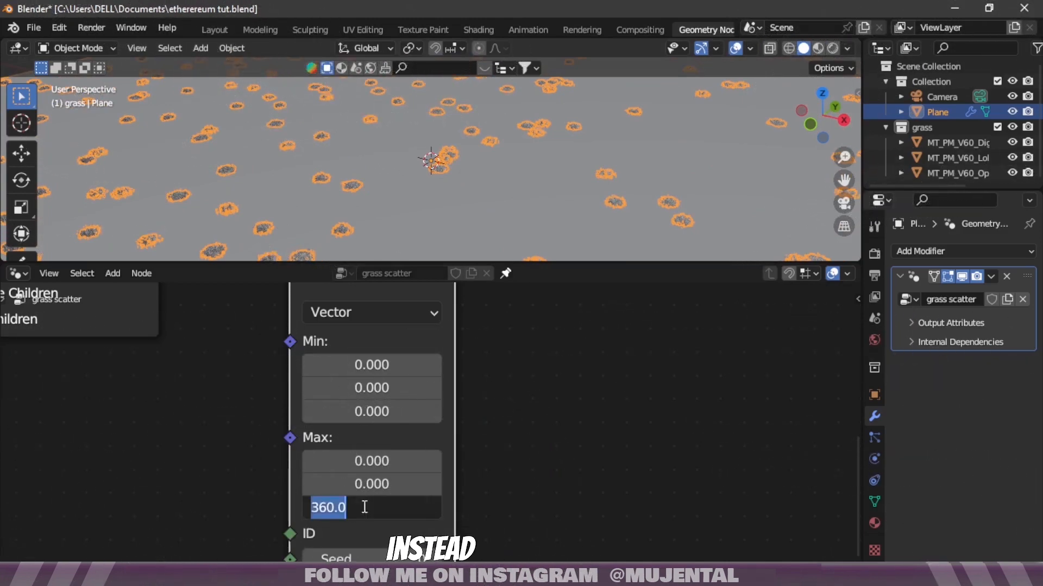
type("tau")
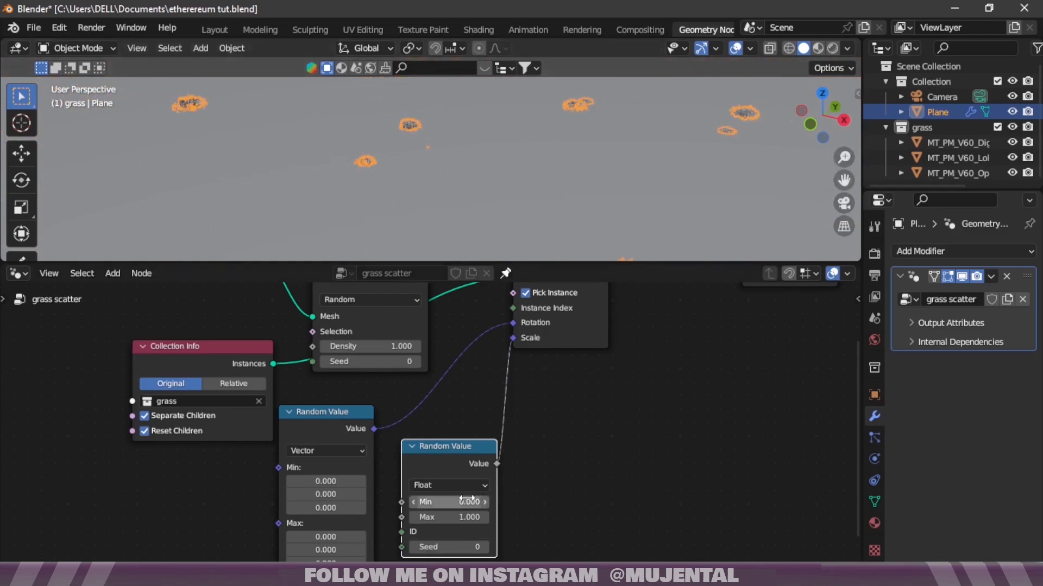
Set the random scale range minimum to 5.0 and the scatter density to 2.000
left_click(448, 501)
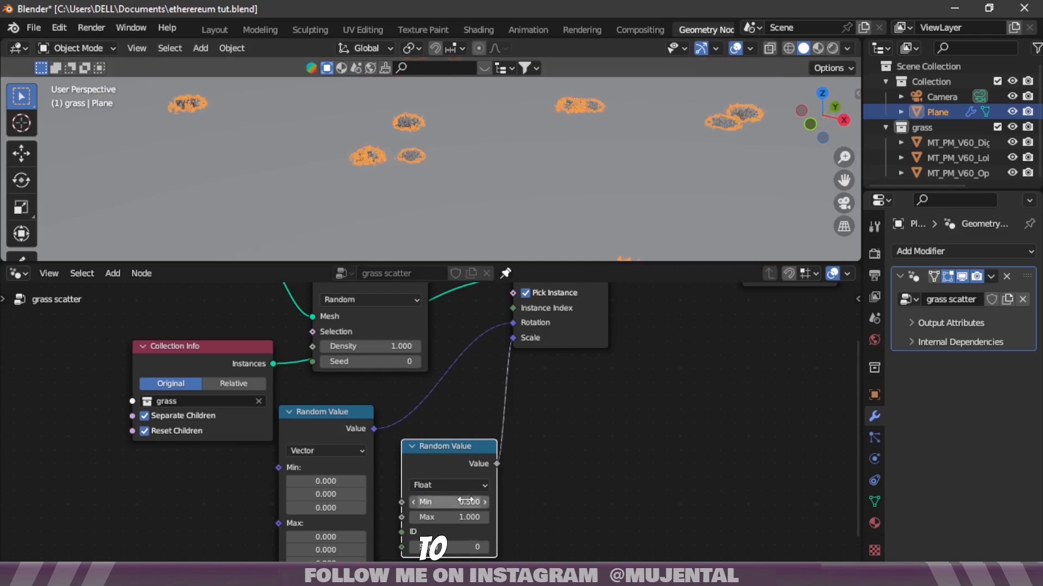
left_click(447, 502)
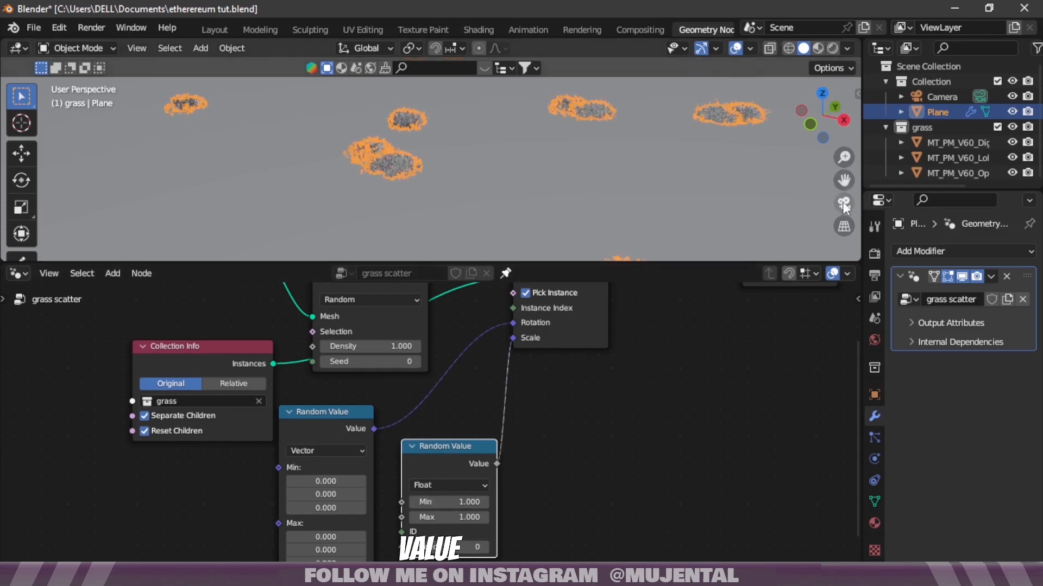
type("5.0")
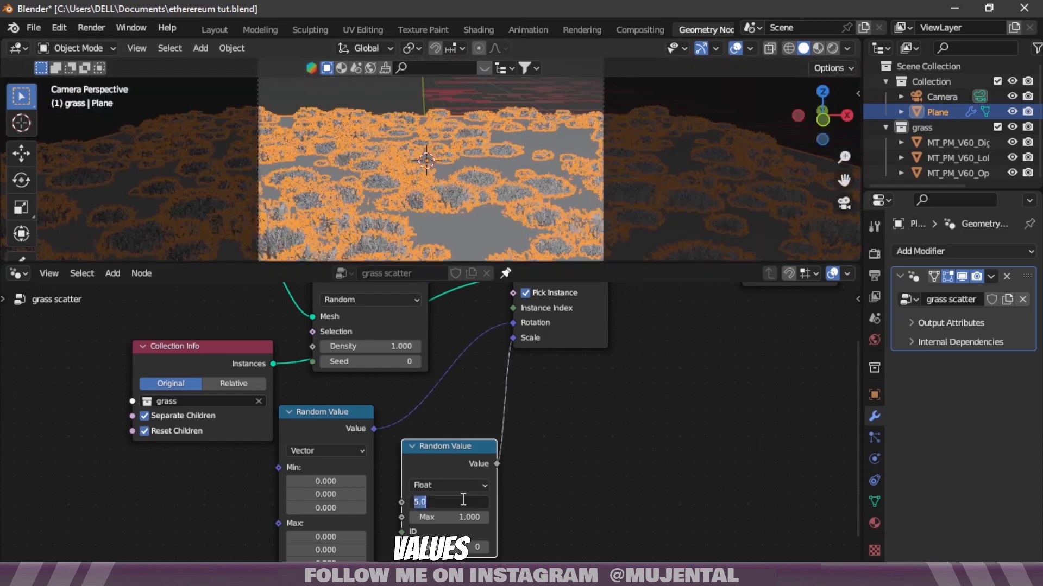
type("2.000")
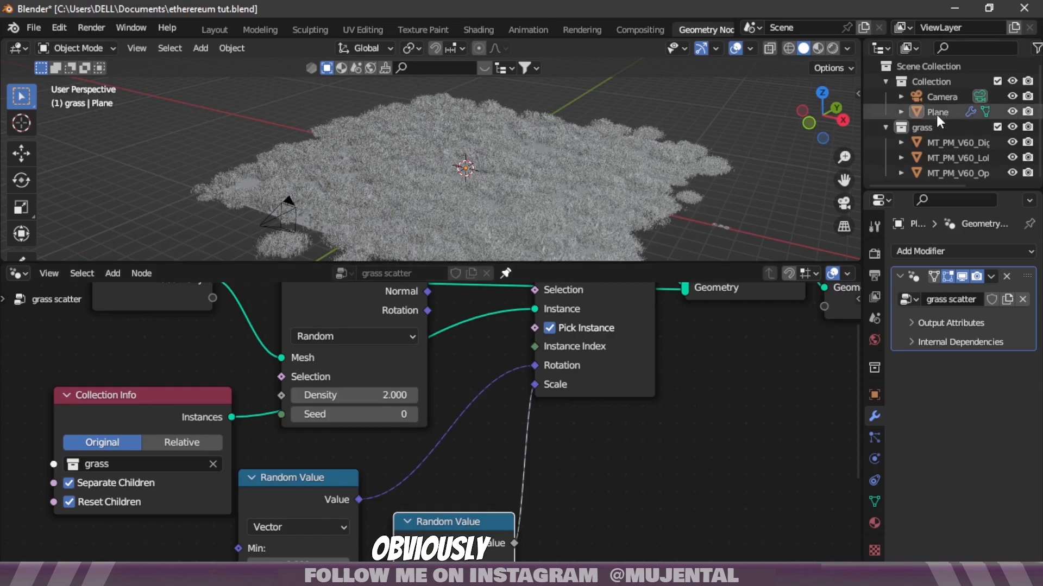
left_click(938, 111)
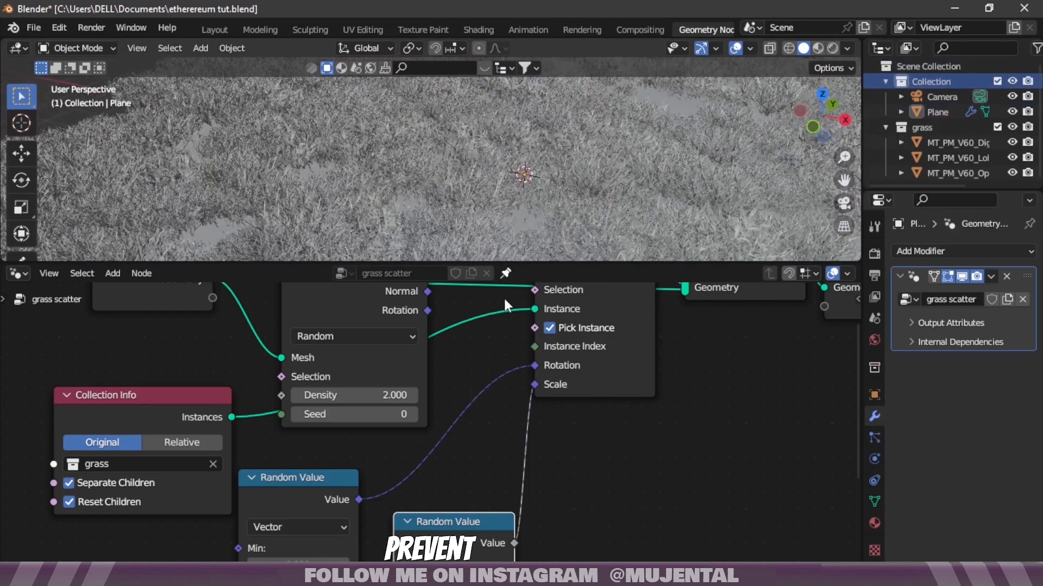
Switch to Poisson Disk distribution with density factor 0.1 and minimum distance 1
left_click(354, 336)
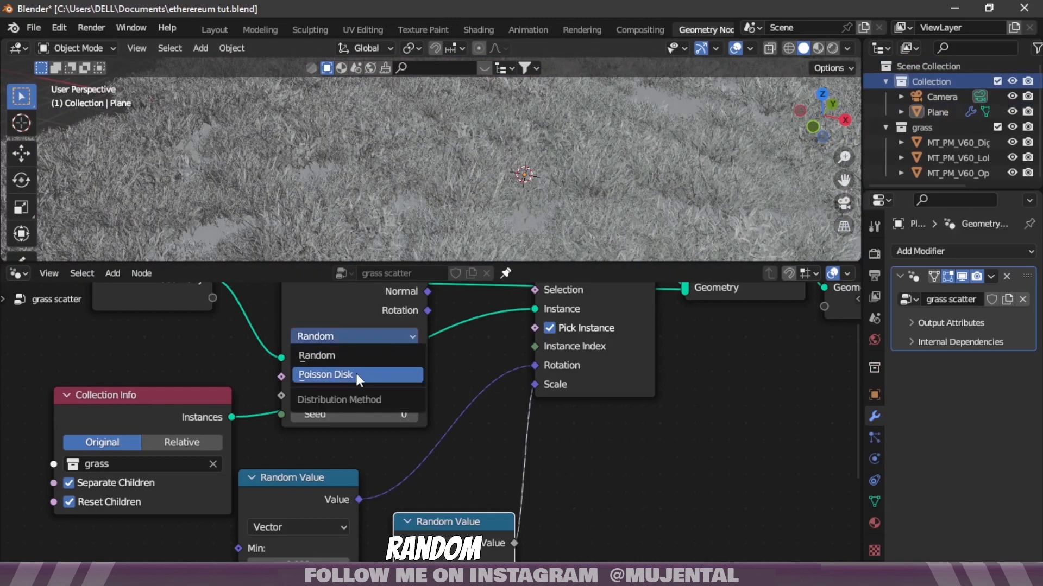
left_click(324, 374)
type("5")
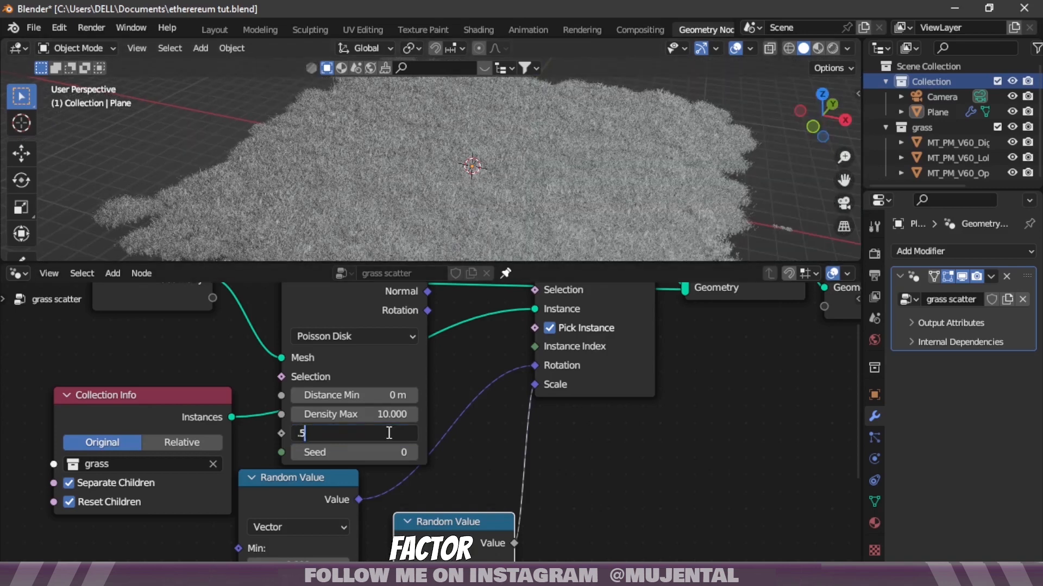
key("Return")
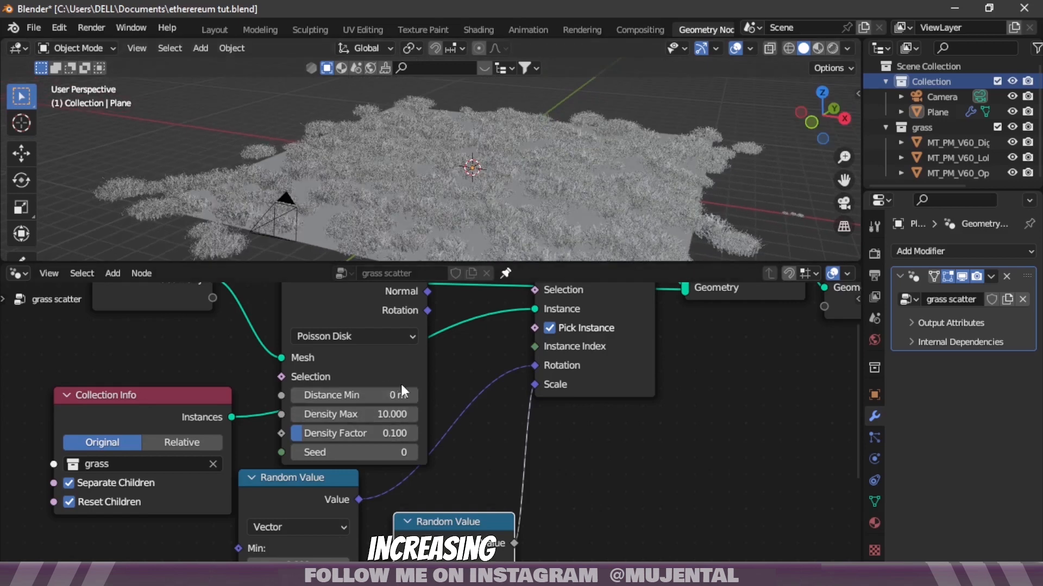
left_click(352, 395)
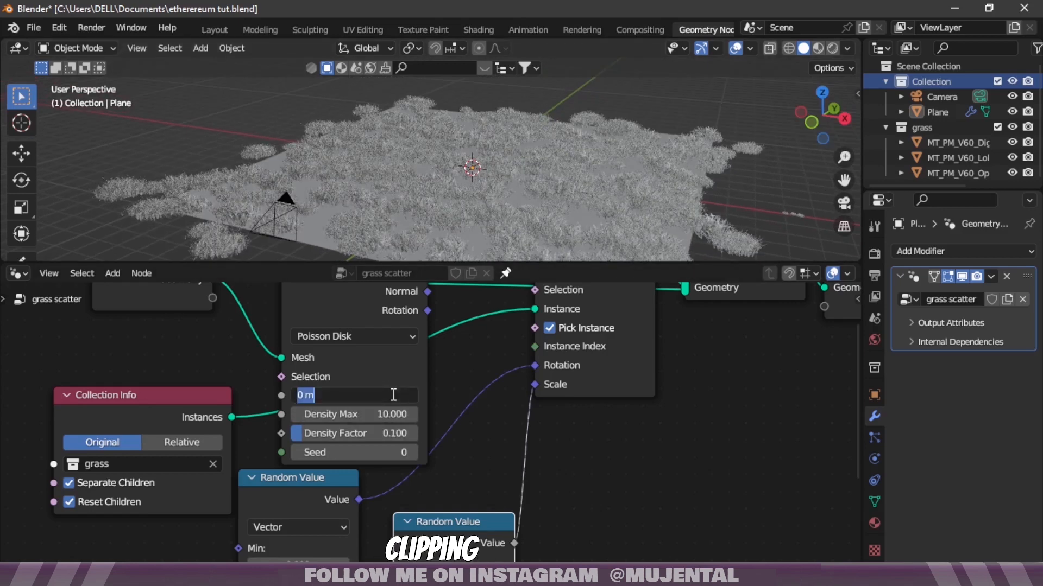
type("170")
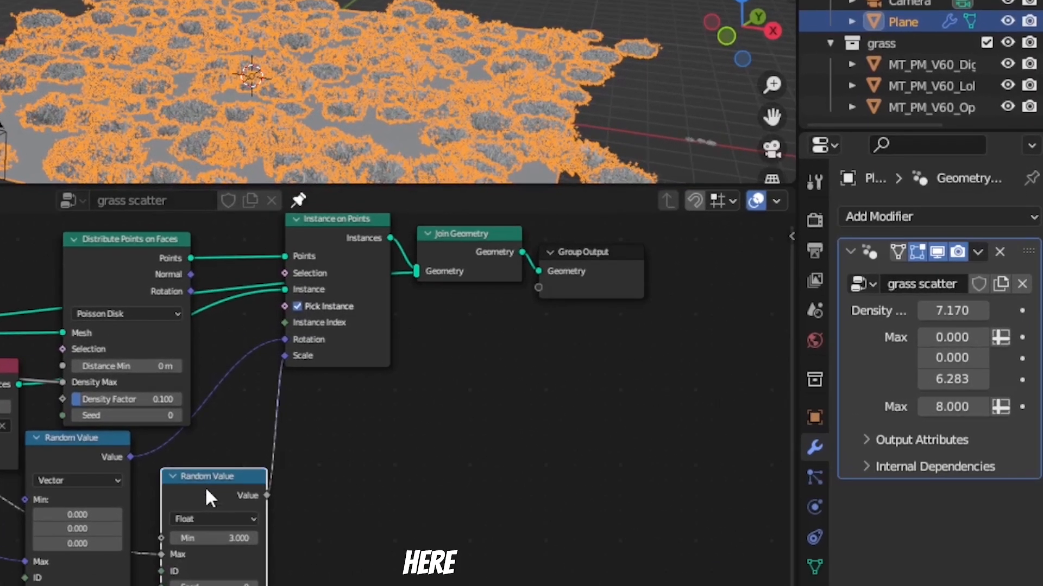
mouse_move(685, 426)
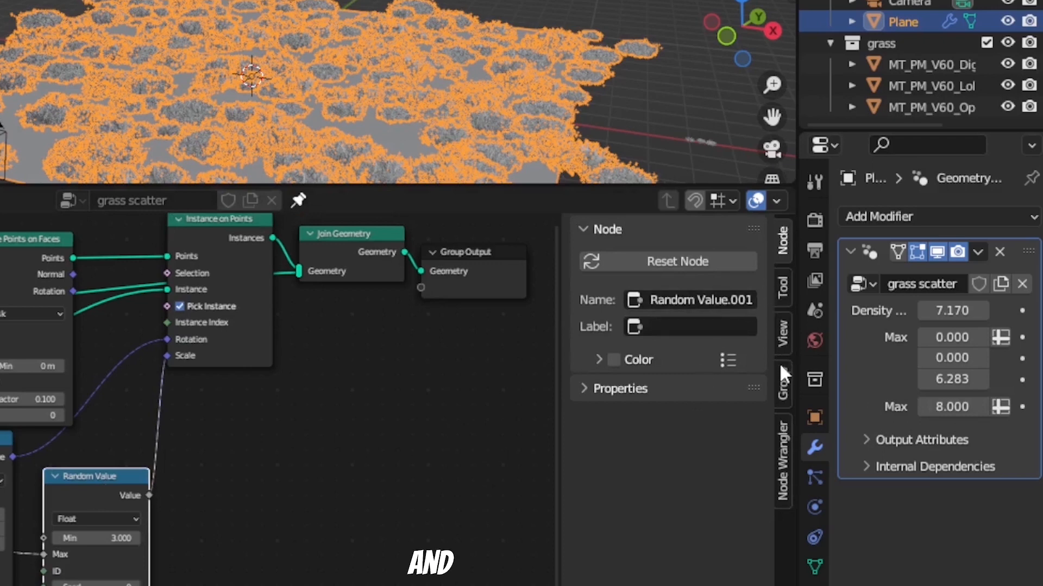
Rename the exposed group inputs to Rotation Max and Scale Max in the sidebar
left_click(625, 309)
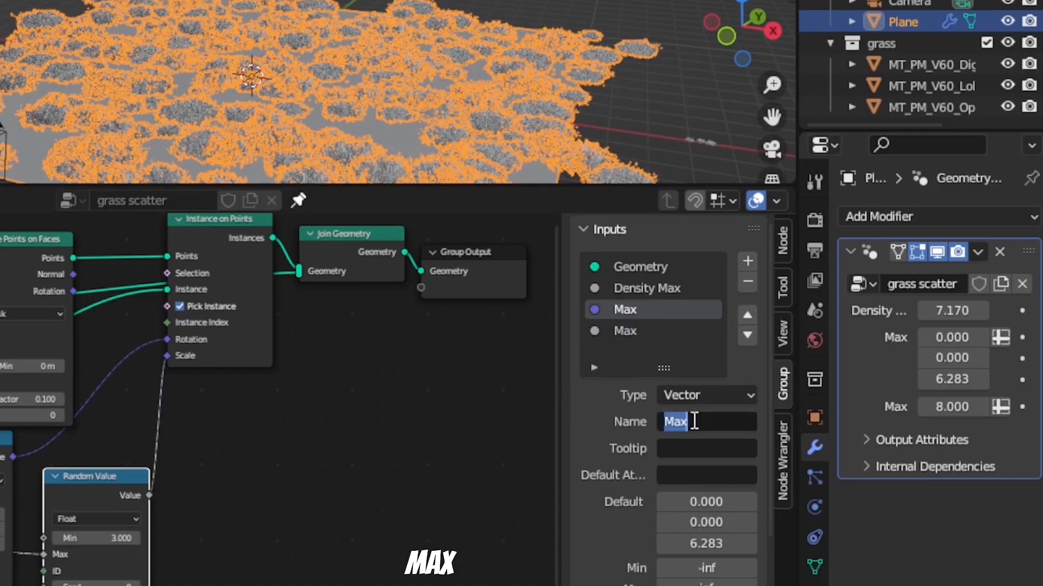
type("Rotation Max")
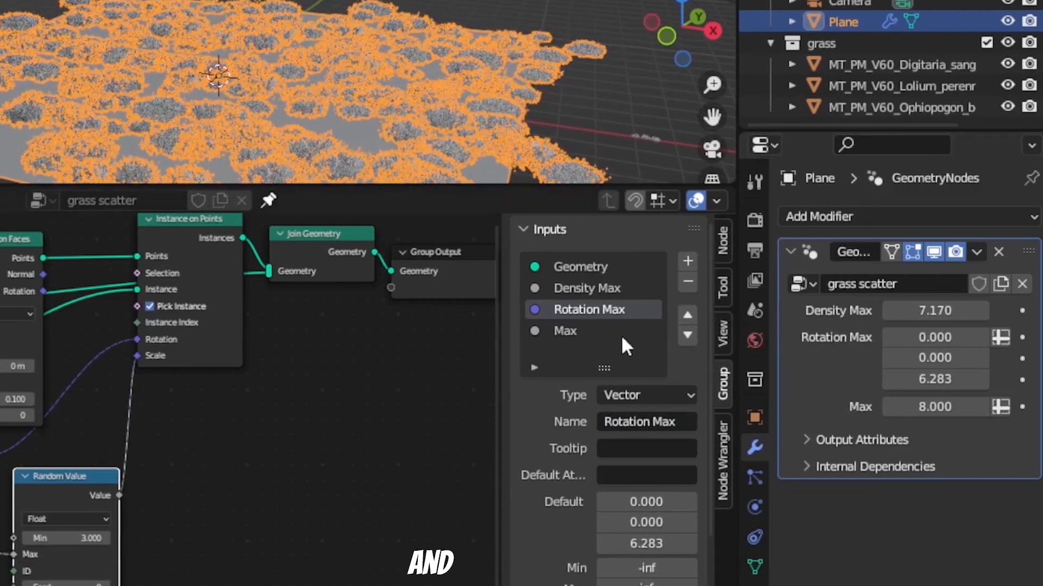
left_click(565, 331)
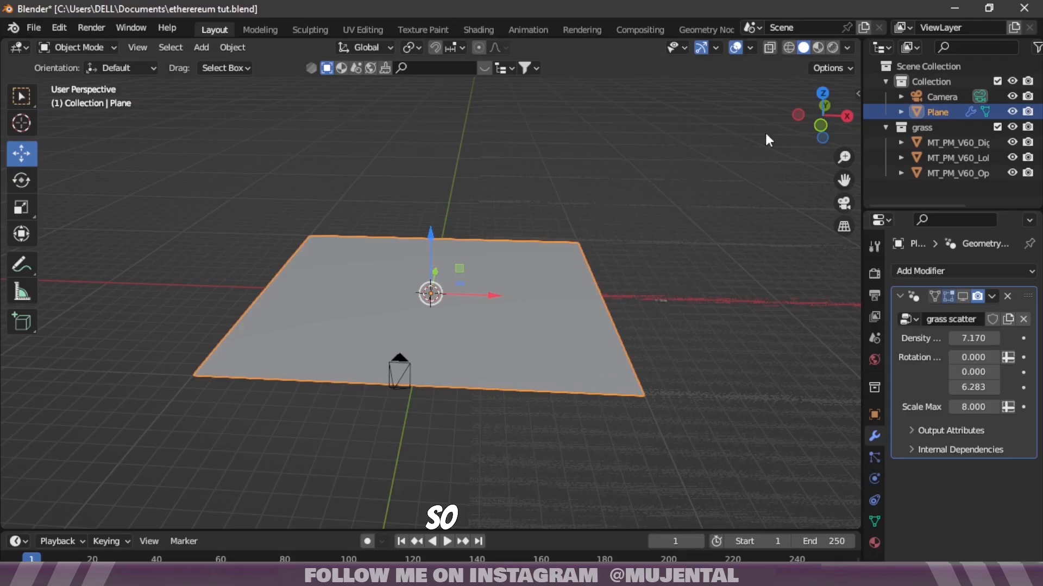
Subdivide the plane mesh in Edit Mode with more cuts and return to Object Mode
key("Tab")
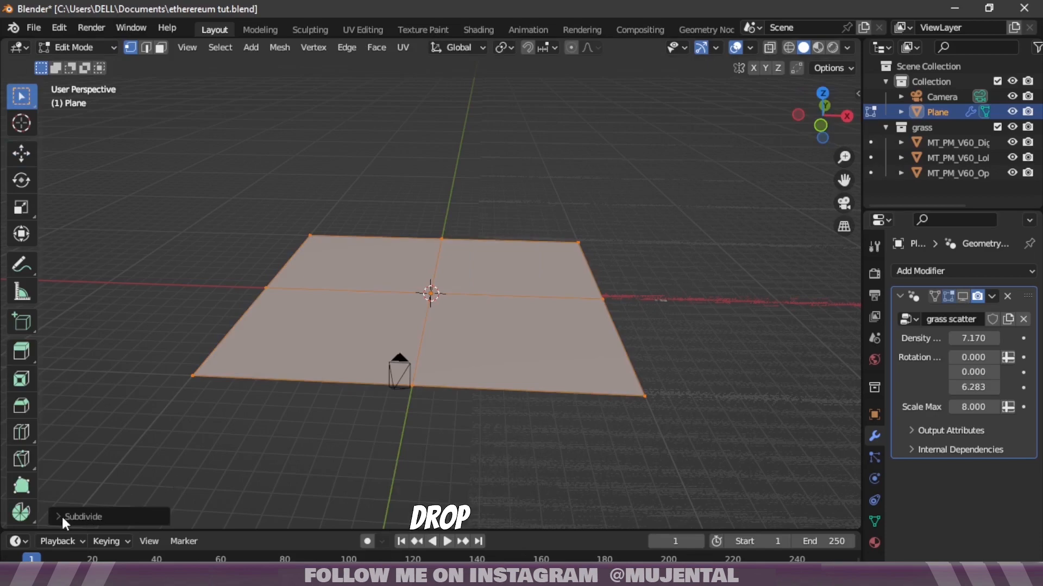
left_click(84, 517)
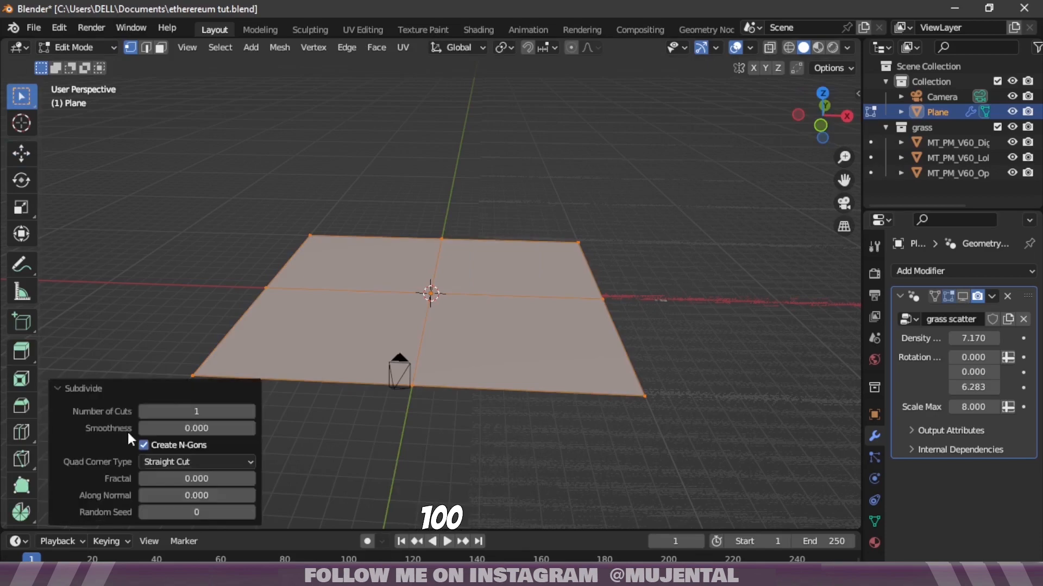
key("Tab")
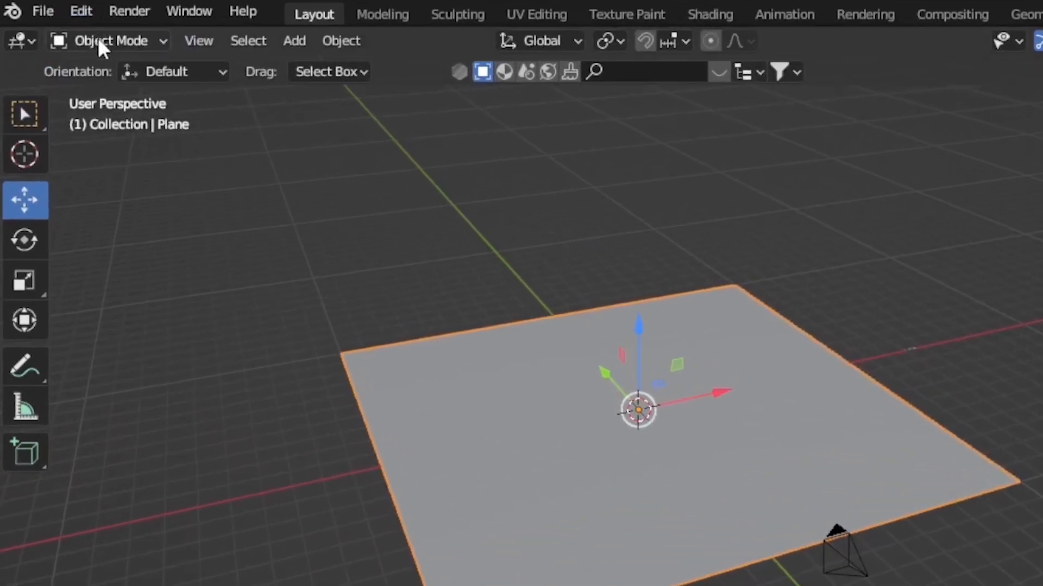
Enter Weight Paint mode and paint the grass vertex group, leaving a zero-weight strip for the path
left_click(106, 40)
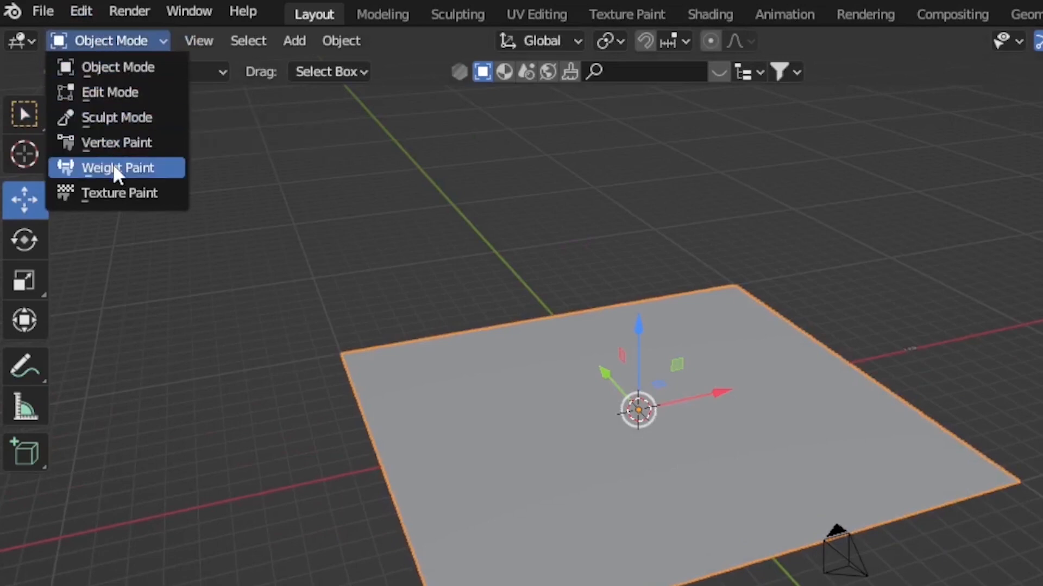
left_click(118, 168)
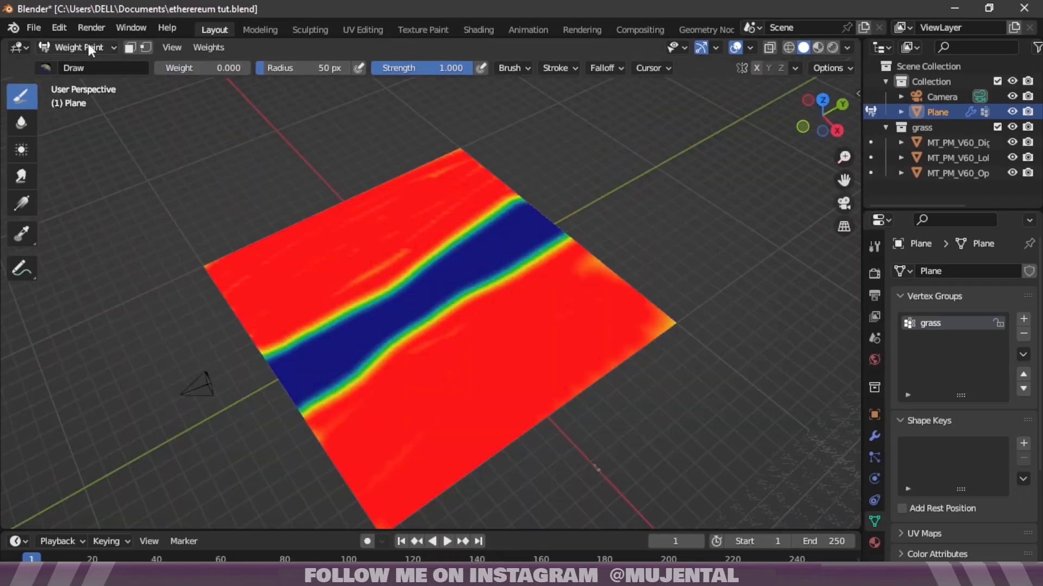
left_click(704, 30)
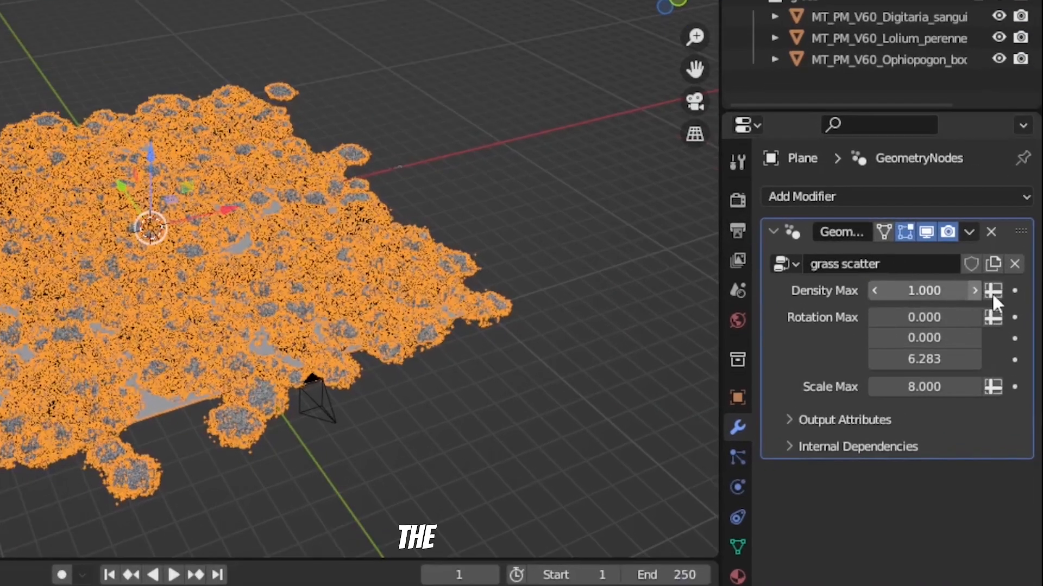
Drive the scatter's Density Max from the grass vertex group attribute, then reselect the plane
left_click(923, 291)
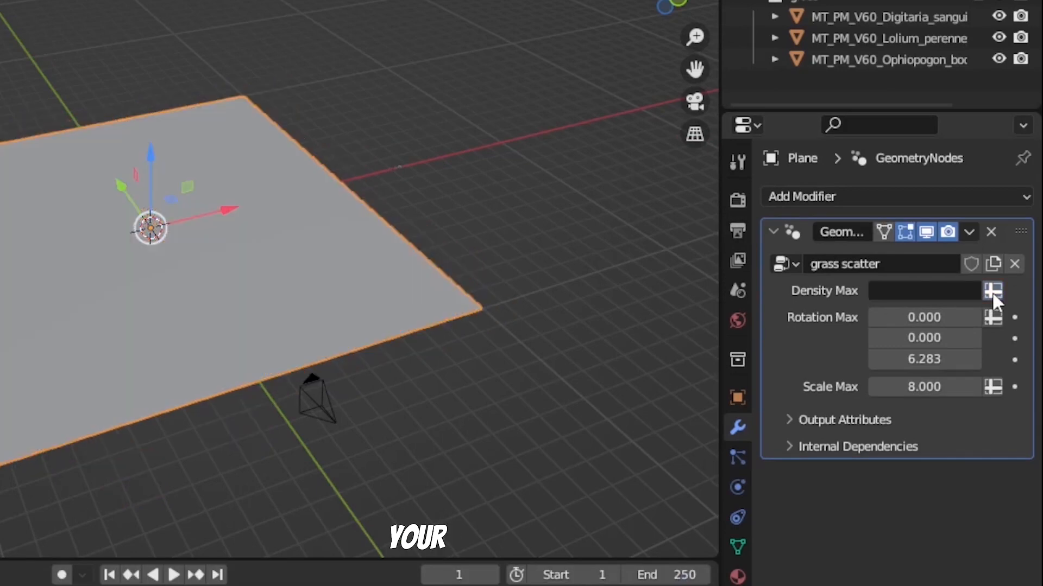
left_click(993, 291)
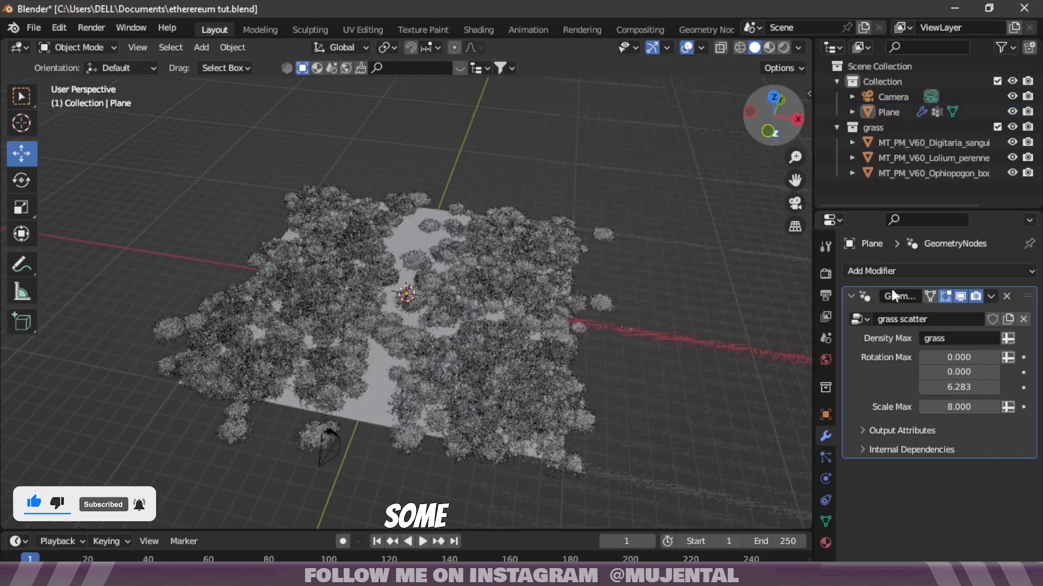
left_click(75, 47)
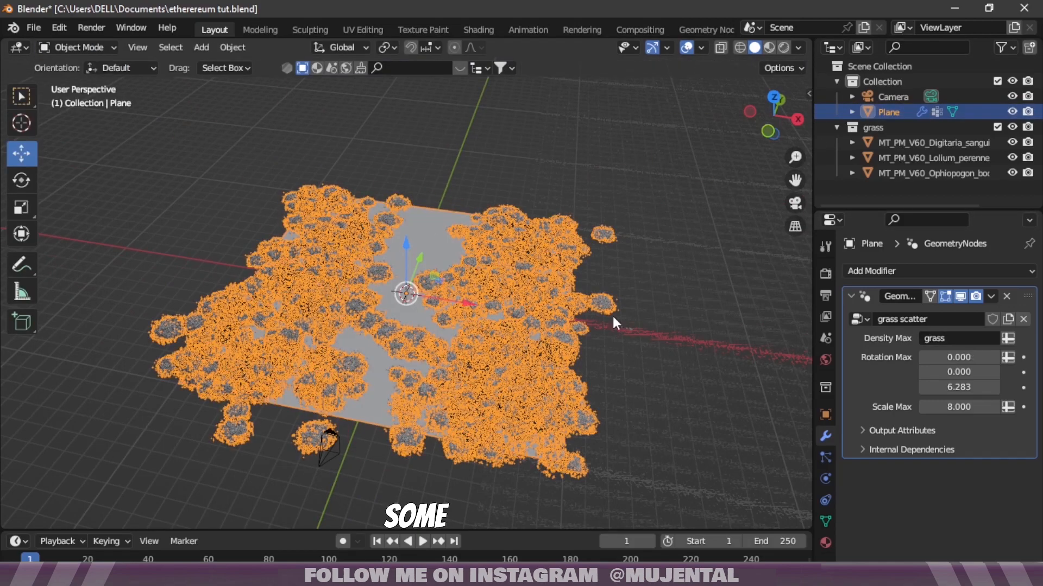
left_click(705, 29)
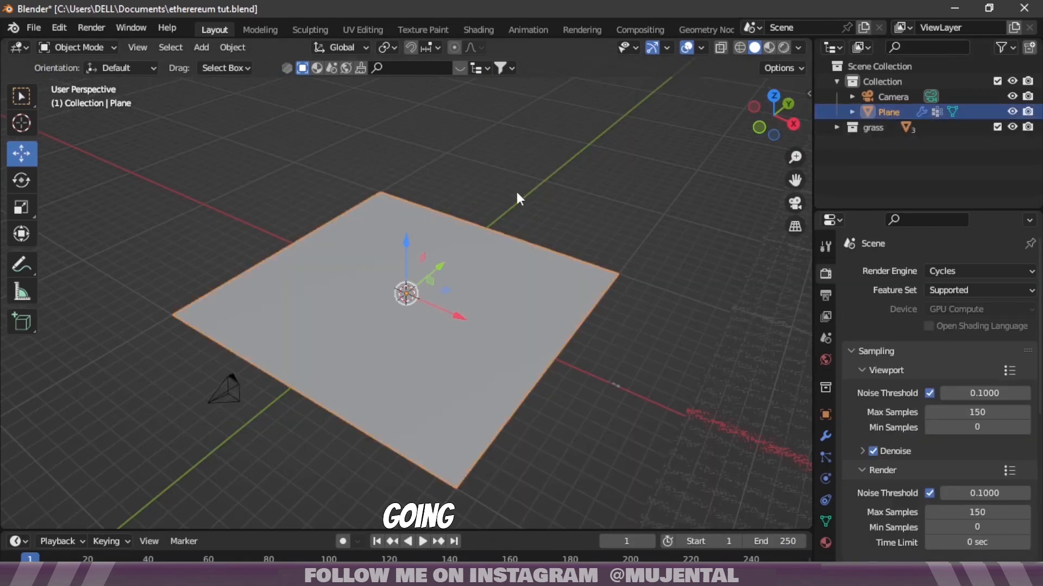
In the Sculpting workspace, build raised mounds with the Clay brush along both sides of the path
key("Tab")
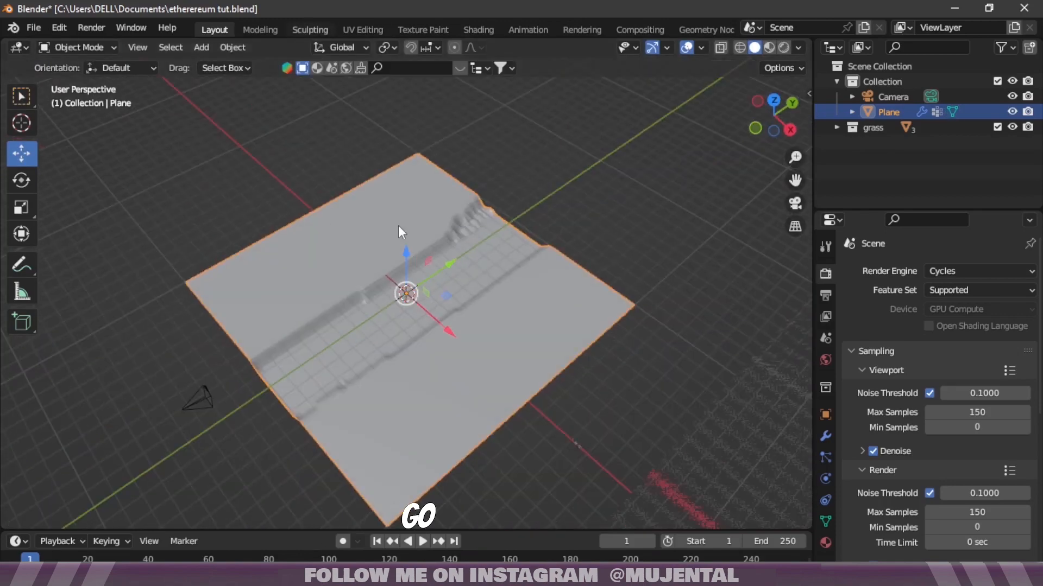
left_click(310, 29)
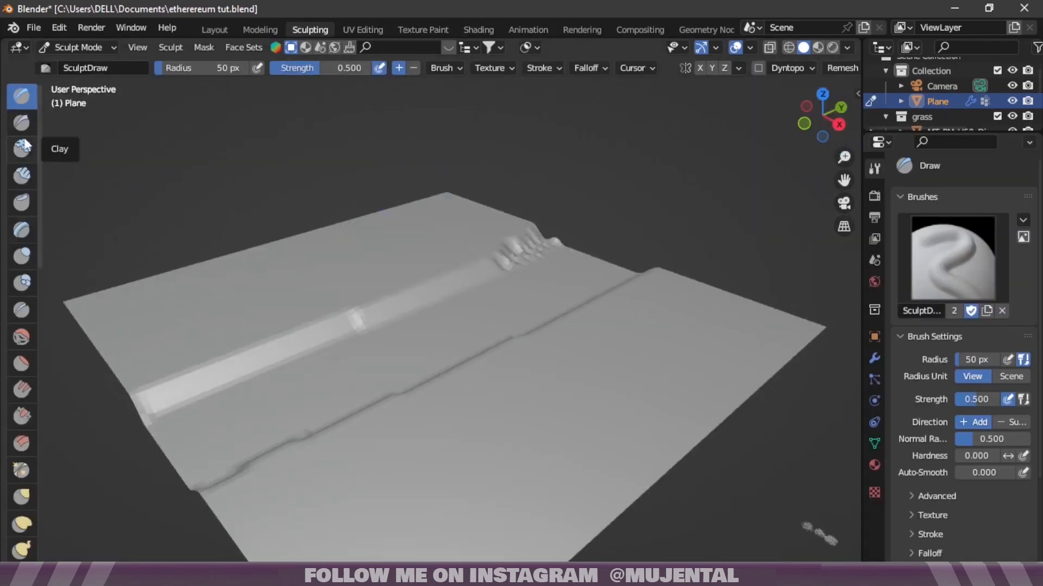
left_click(22, 148)
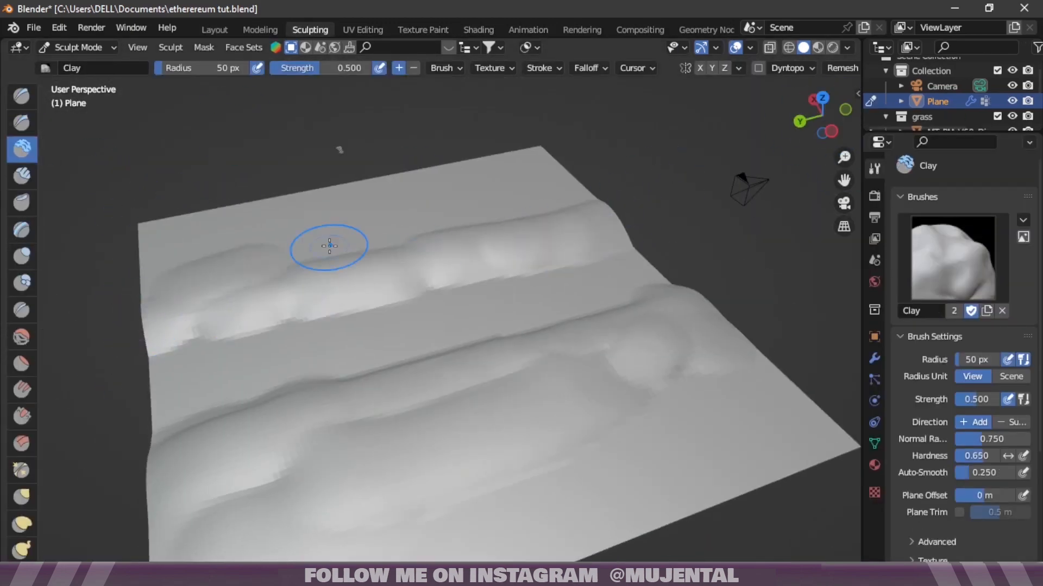
left_click(214, 29)
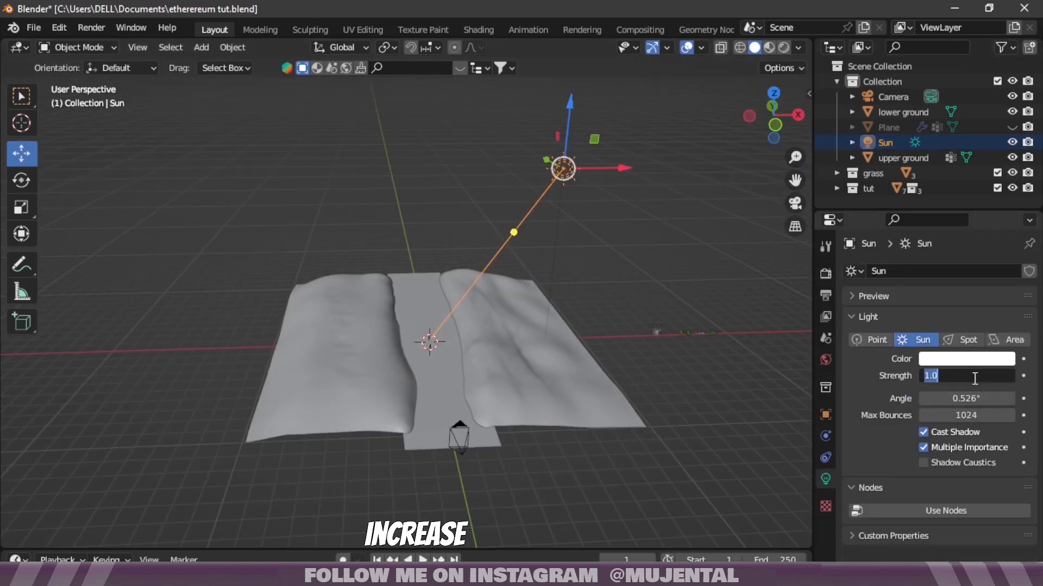
Select the upper ground object and bring up its material nodes
type("30")
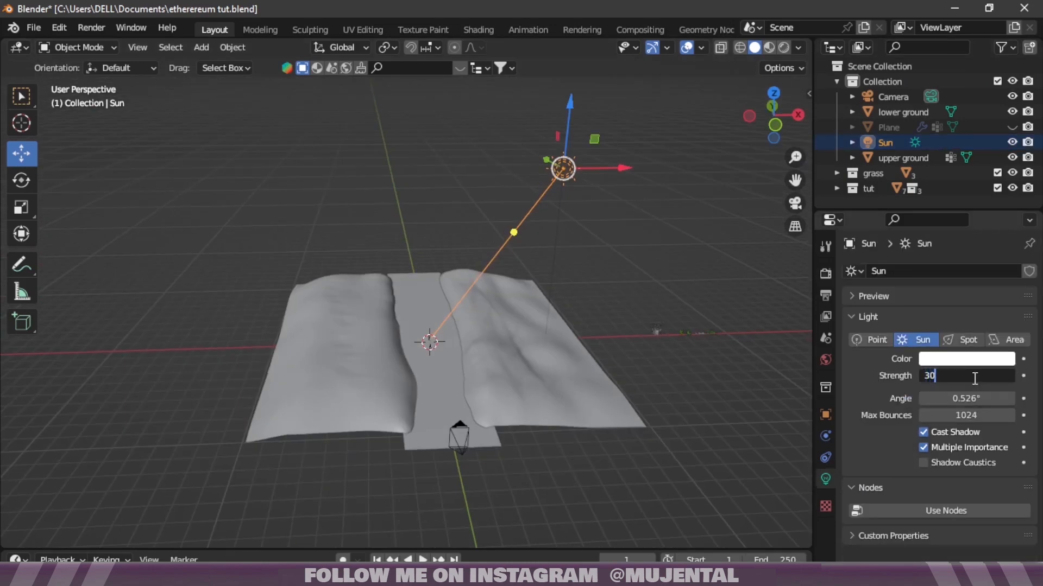
left_click(902, 157)
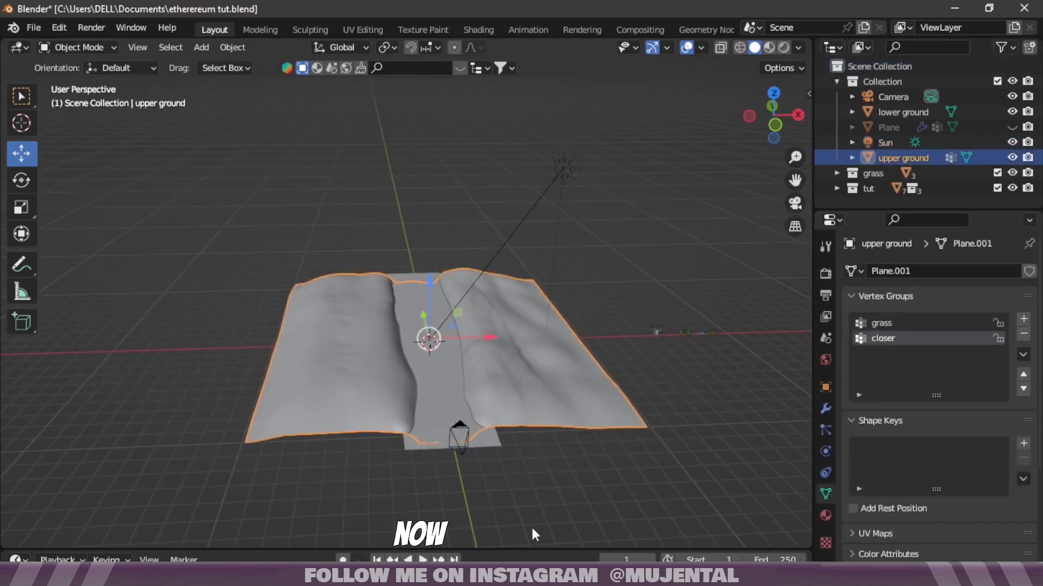
left_click(18, 317)
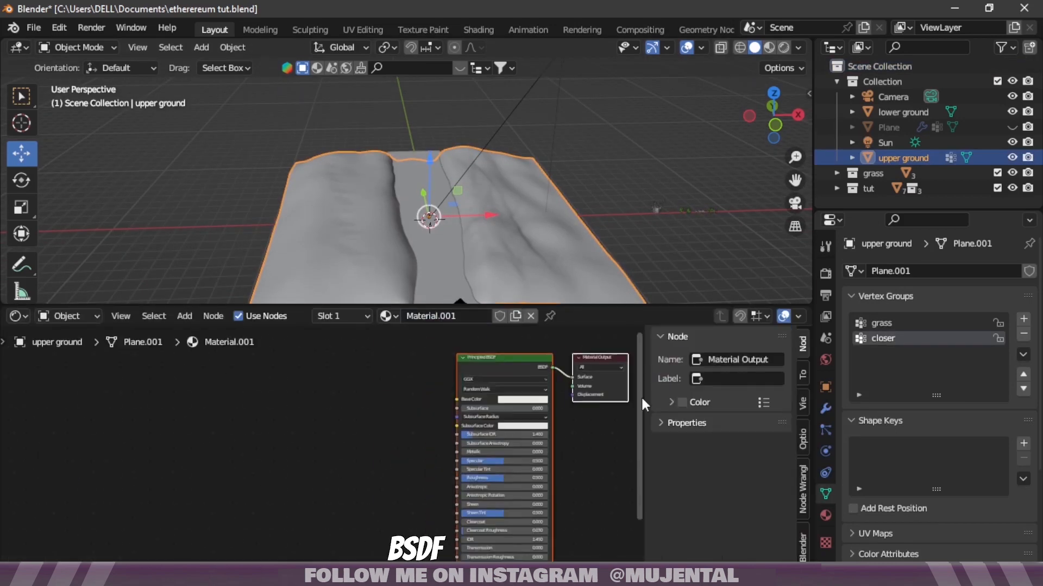
left_click(500, 372)
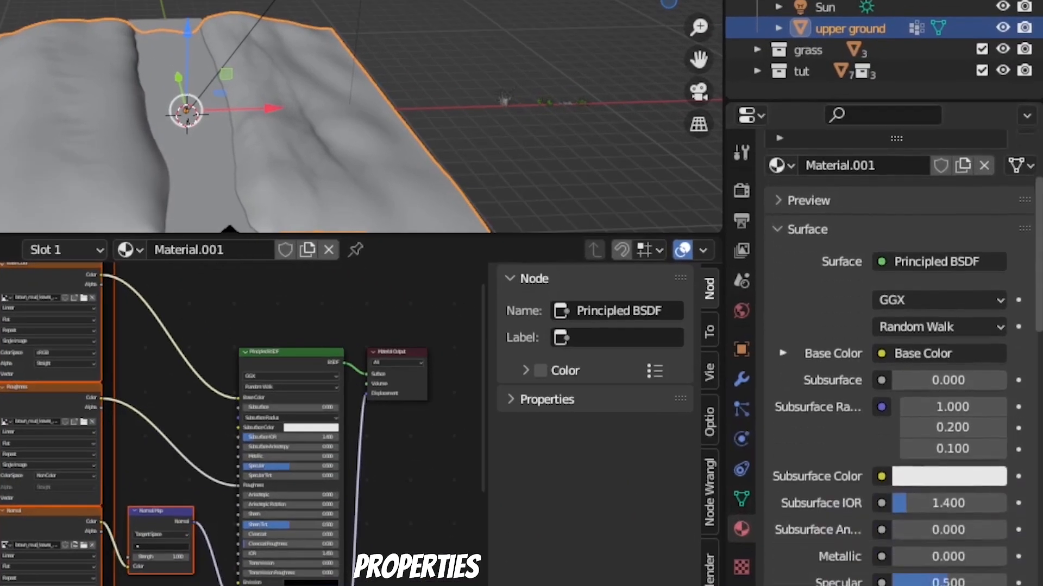
Set the material's surface displacement to Displacement and Bump with a 0.020 Displacement scale
scroll("down", 3)
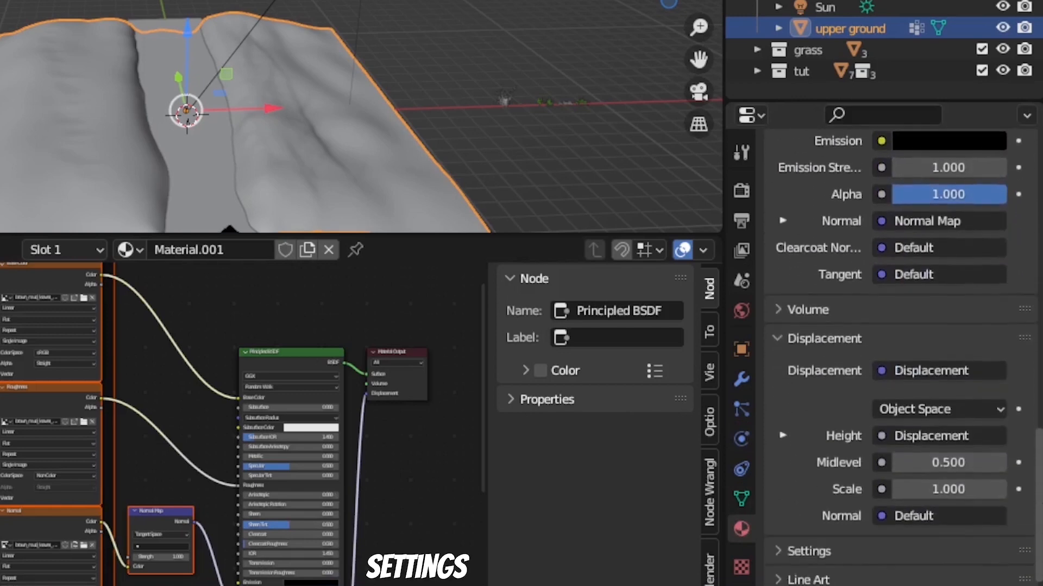
scroll("down", 3)
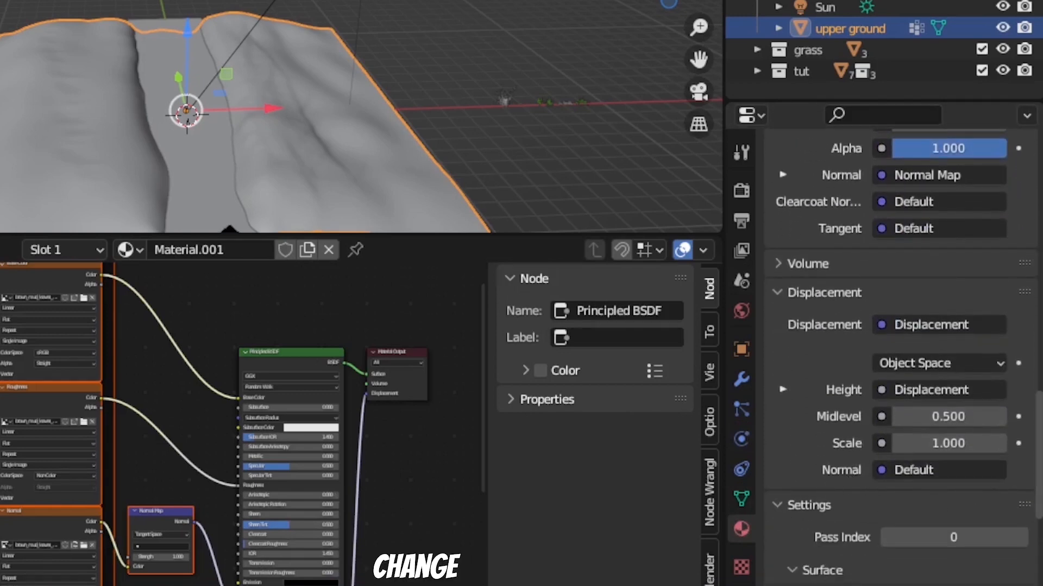
left_click(952, 328)
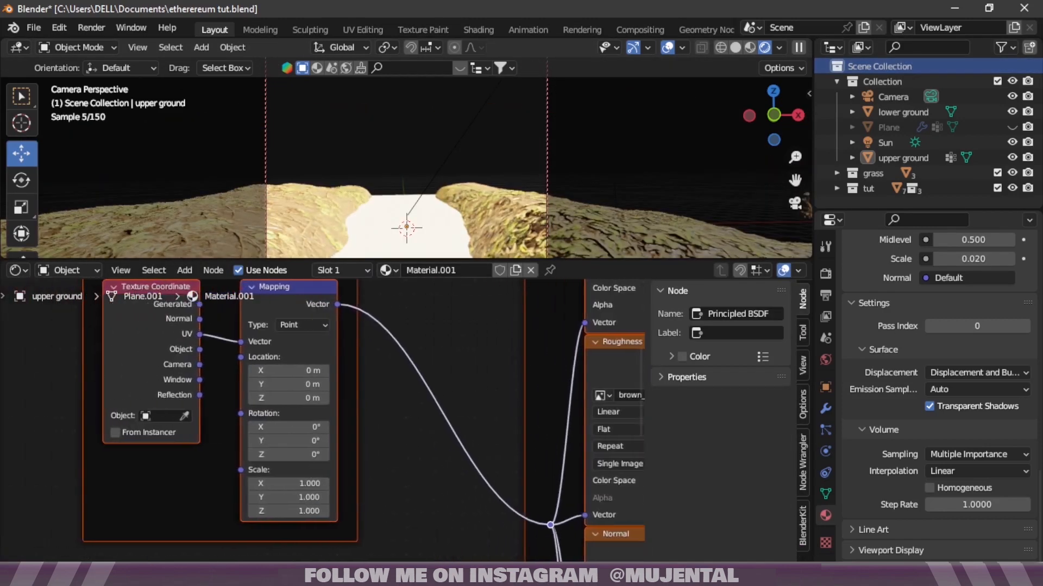
Append the E_th logo, check it through the camera, and import the Cherry Laurel Leaves Dead Clump asset
left_click(288, 484)
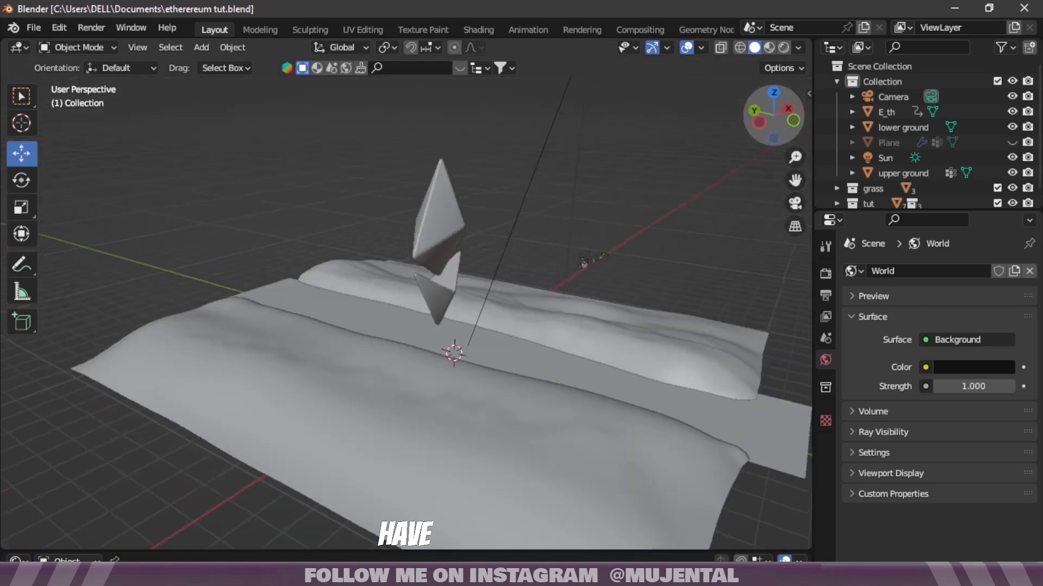
key("KP_0")
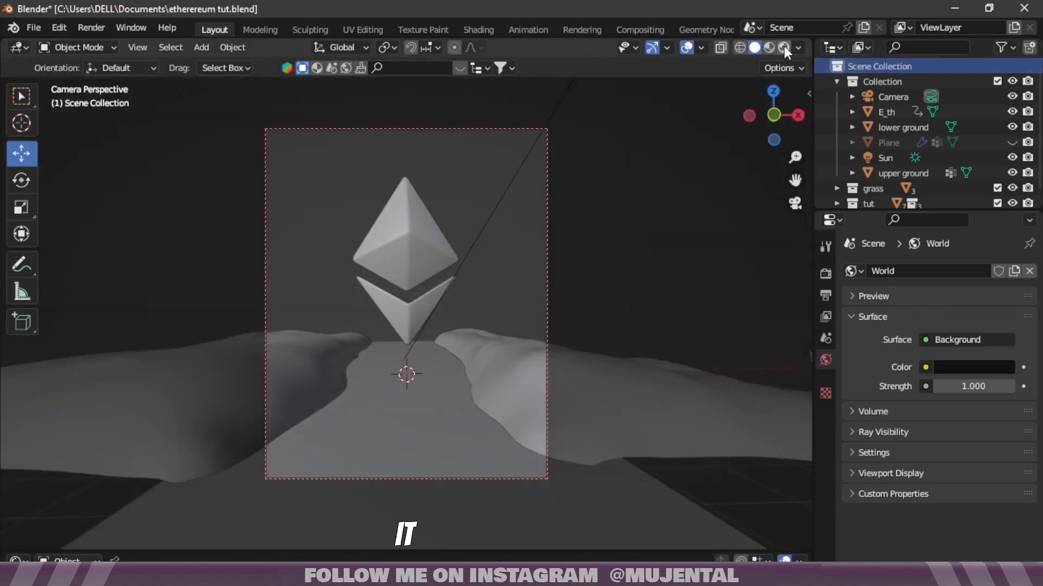
left_click(763, 47)
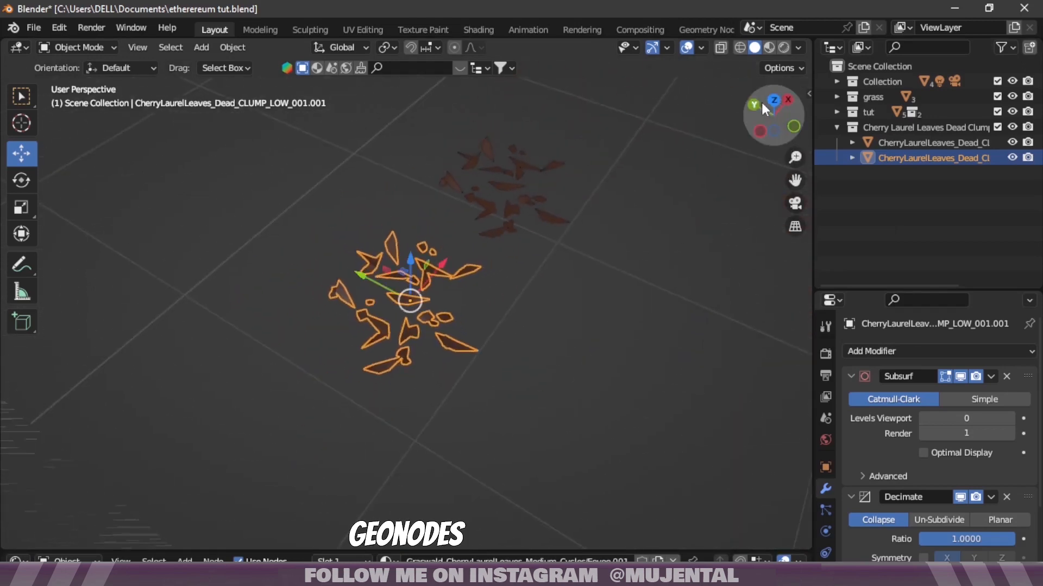
Point the scatter's Collection Info node at the dead leaves collection and apply the leaves' scale
left_click(872, 231)
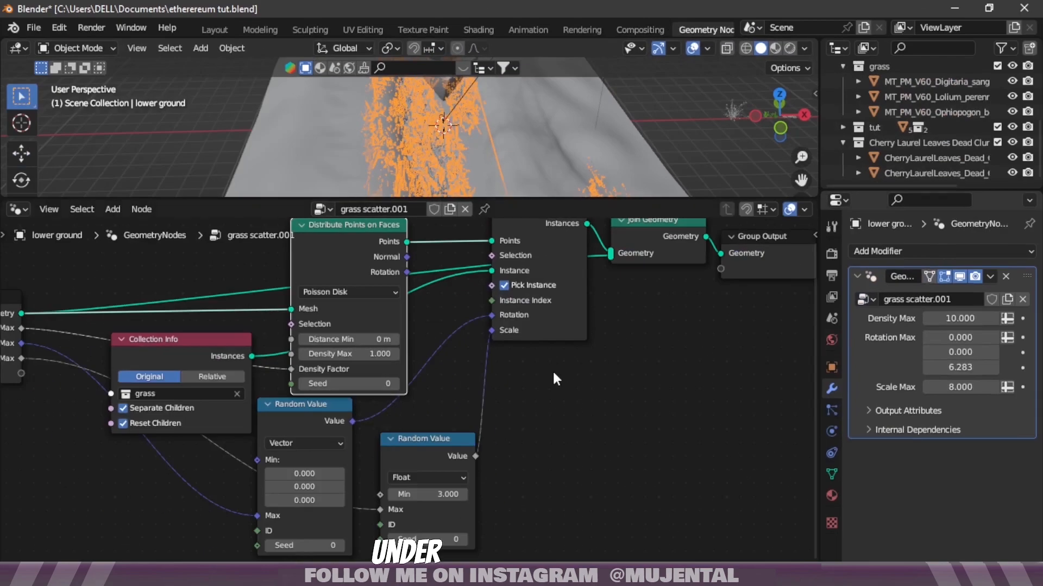
left_click(179, 393)
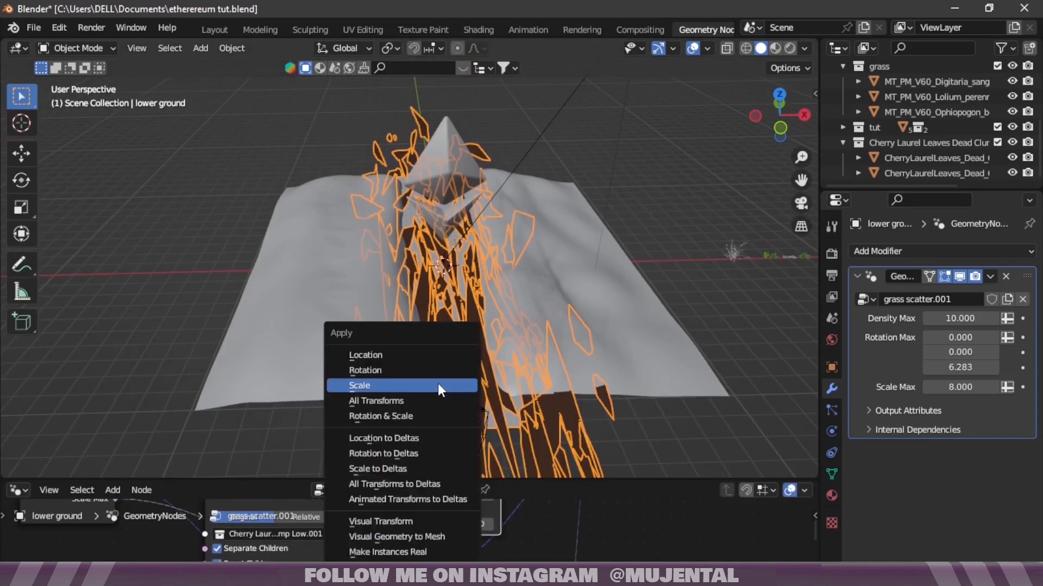
left_click(359, 385)
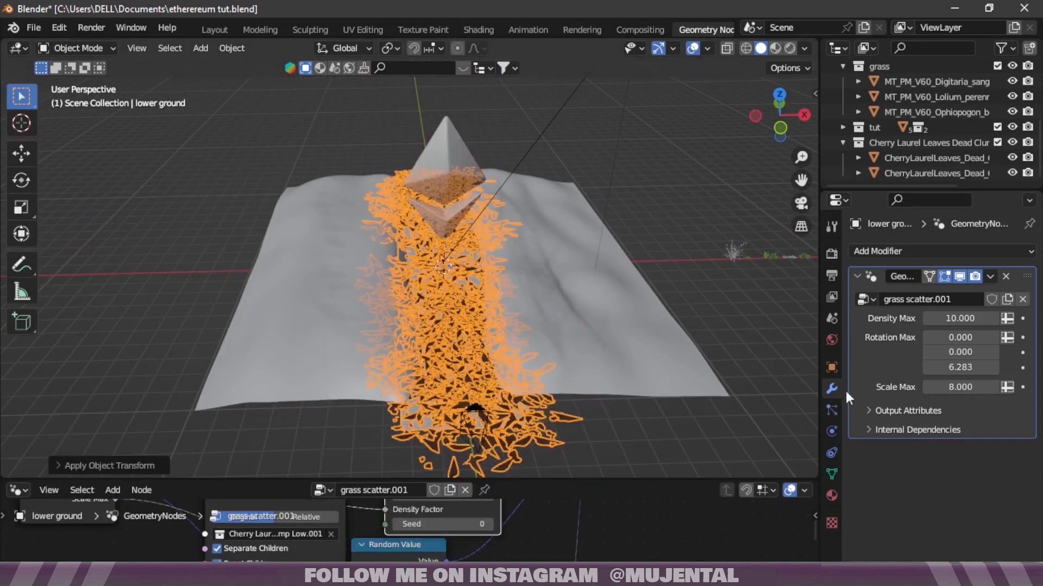
left_click_drag(960, 386, 960, 387)
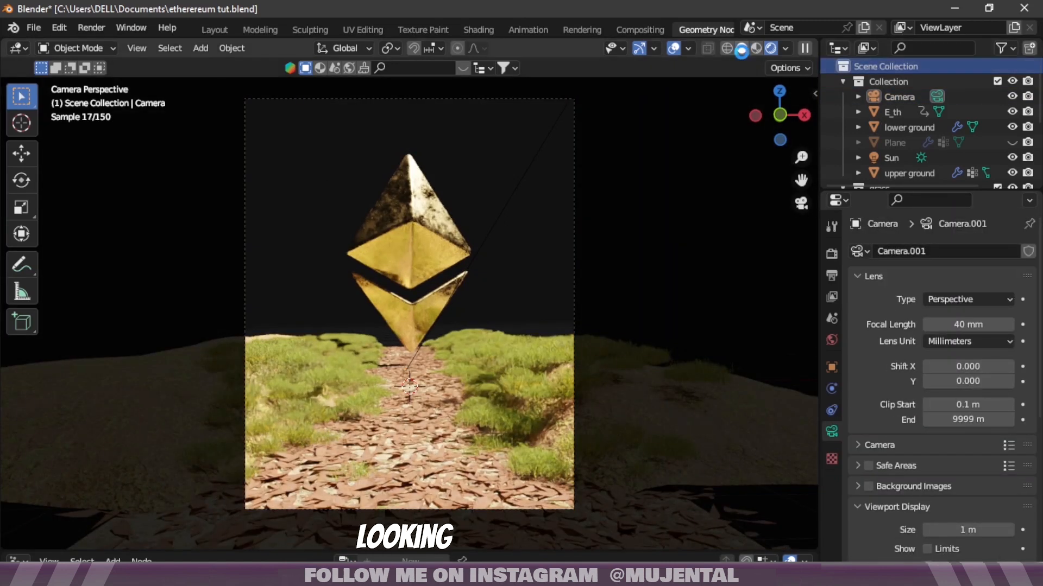
Import the astronaut and Acer tree assets and move the tree about -7.96 m along X
left_click(743, 48)
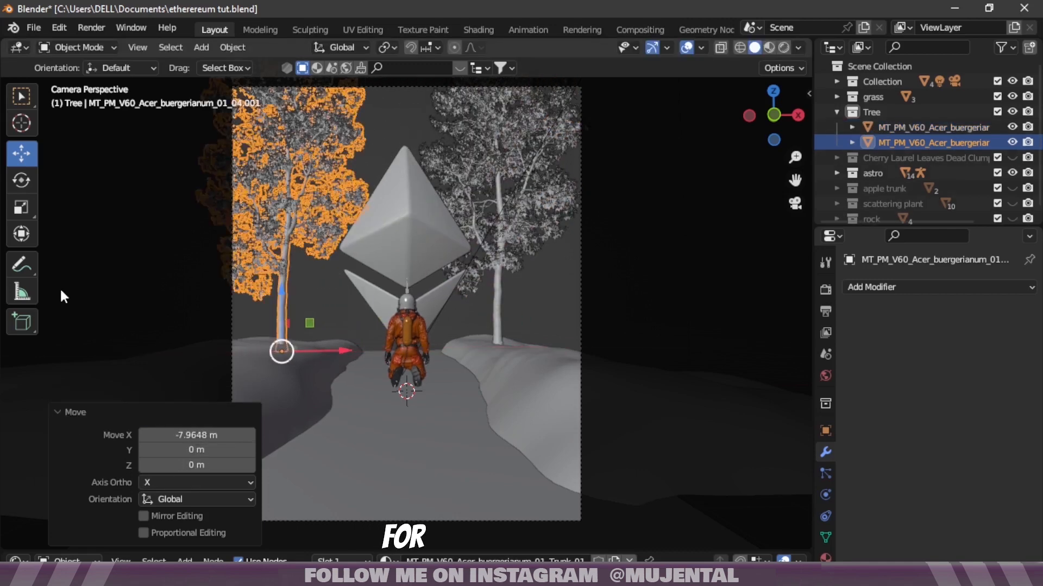
Duplicate the tree linked and place the copy beside the path
left_click(21, 181)
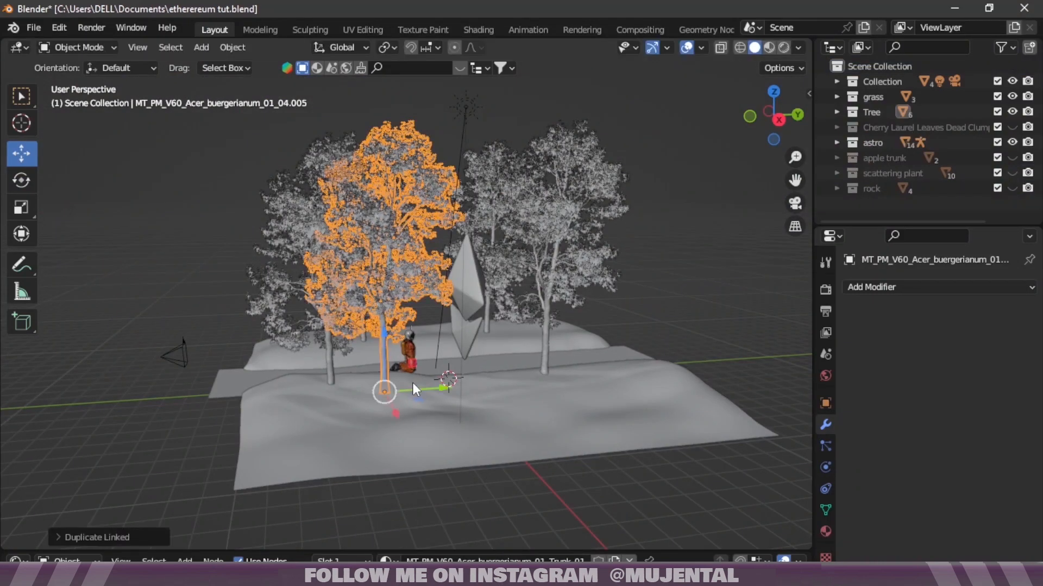
left_click_drag(383, 391, 534, 380)
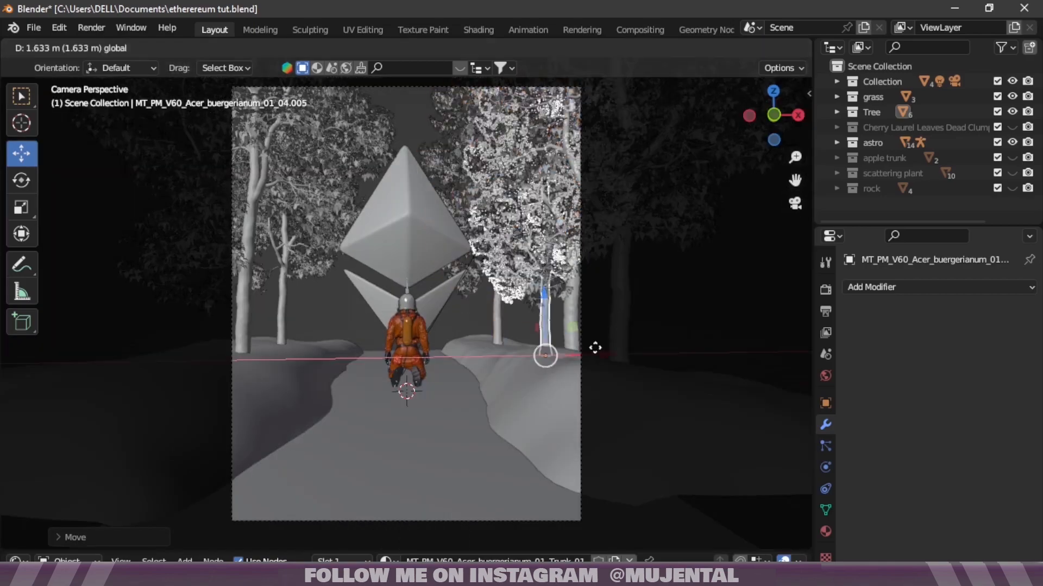
Show the scattered plant collection, preview the scene rendered, then hide the plants again
left_click(1012, 173)
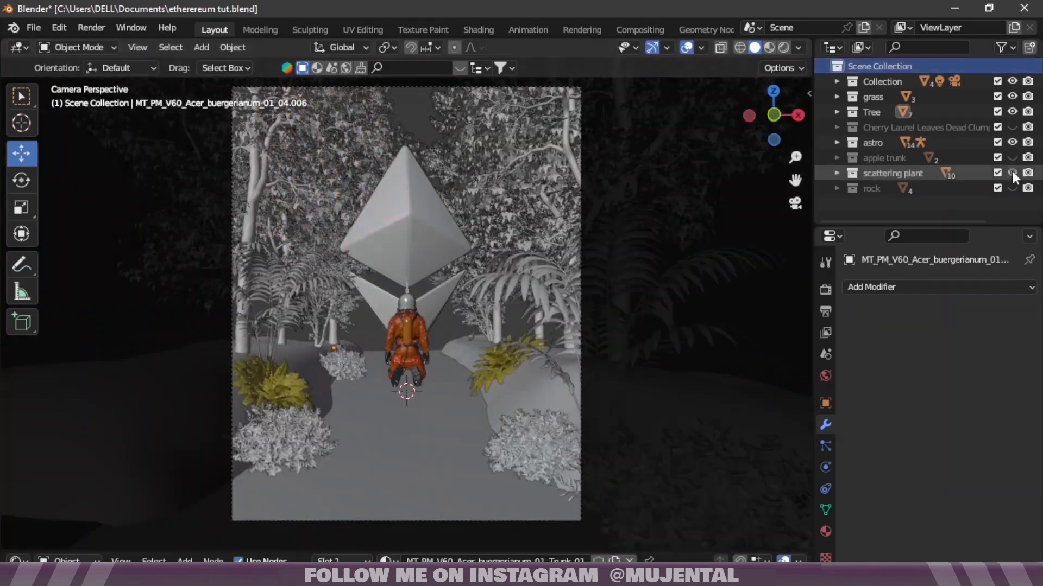
left_click(765, 47)
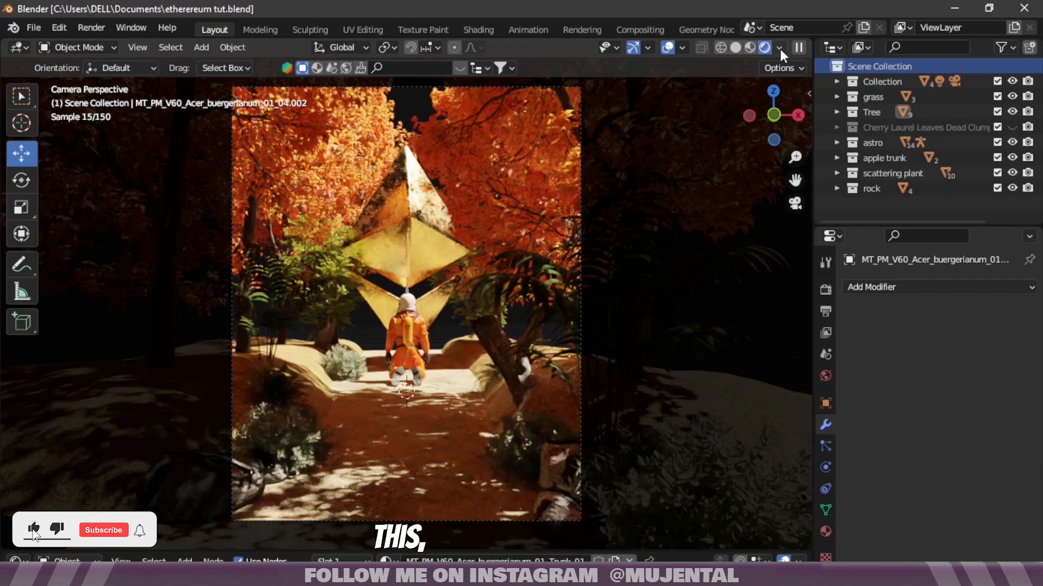
left_click(751, 47)
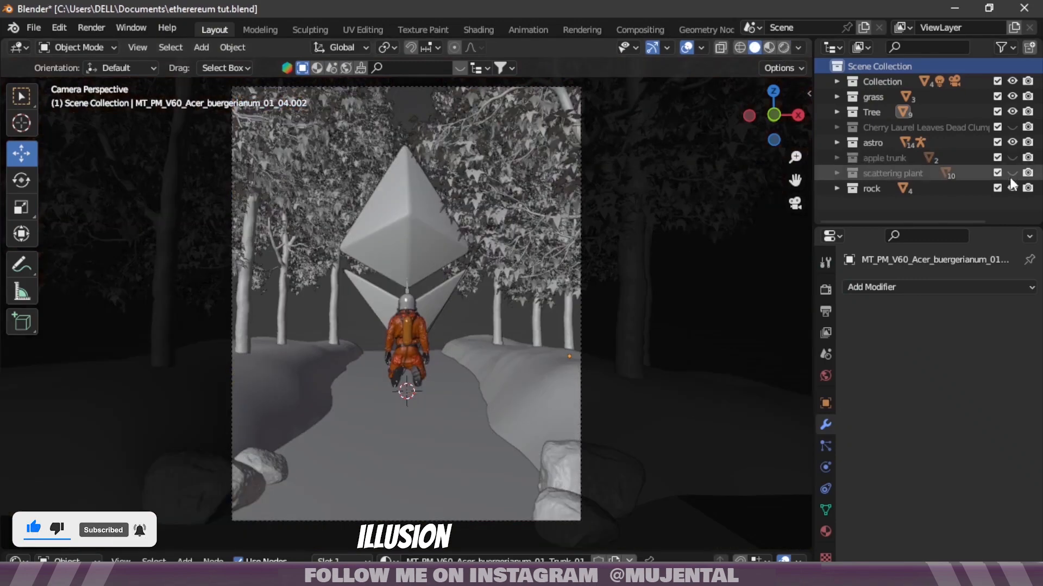
left_click(201, 46)
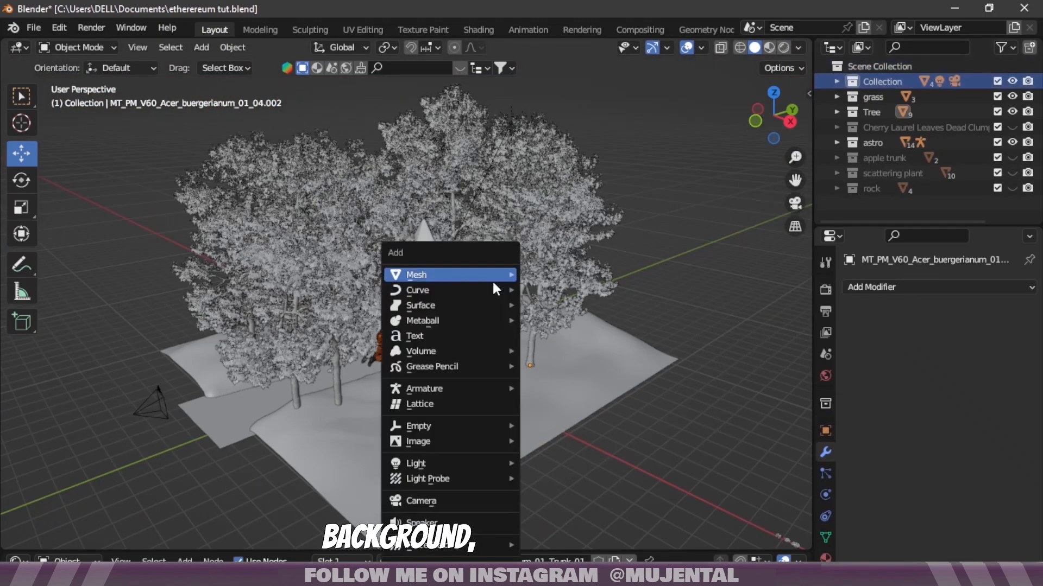
mouse_move(418, 441)
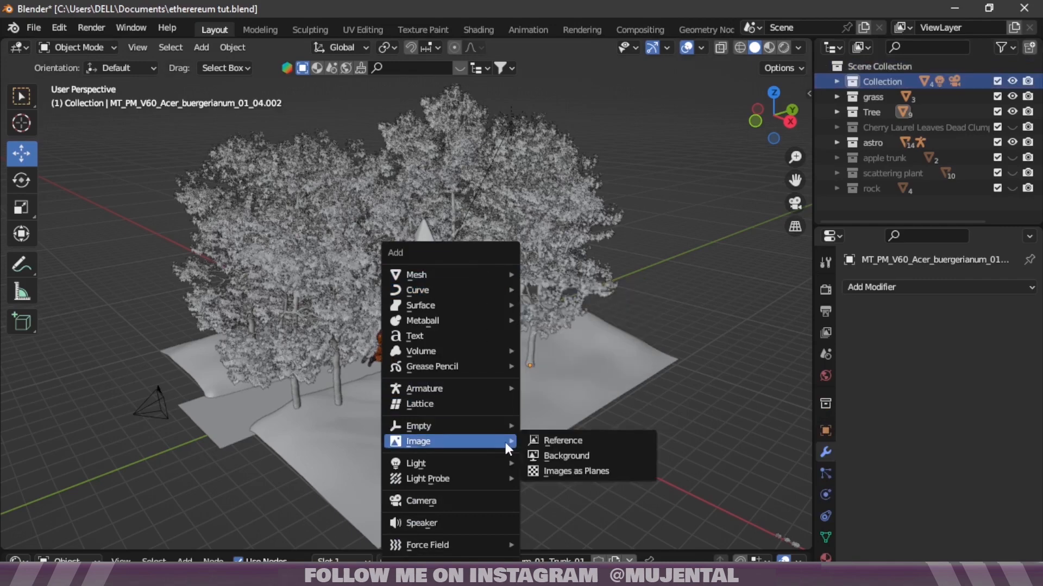
Add the forest photo as a background image and check it in rendered shading
left_click(576, 470)
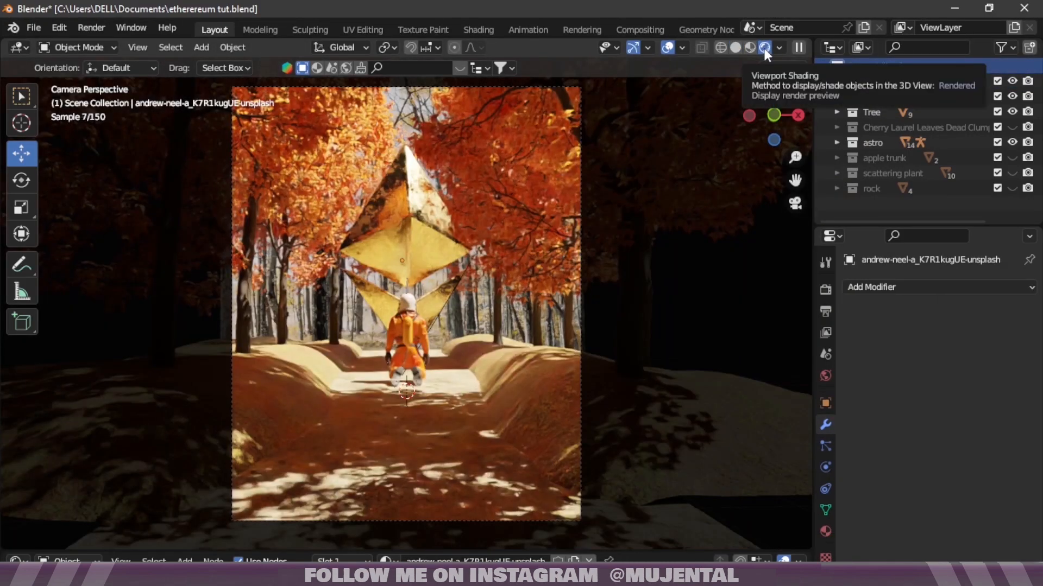
left_click(735, 47)
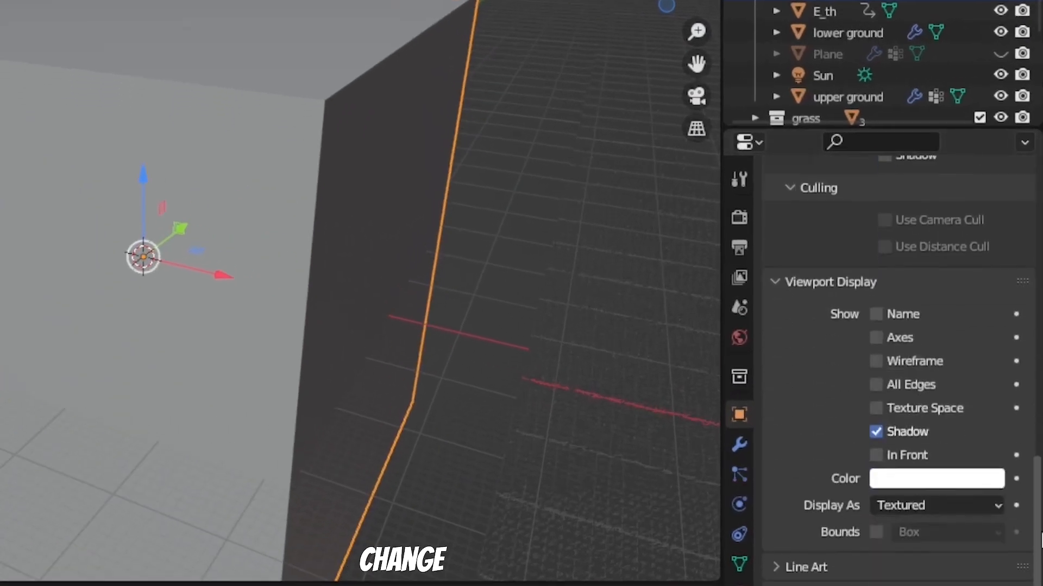
Display the fog cube as Wire and set its Volume Scatter material density to 0.003
left_click(936, 505)
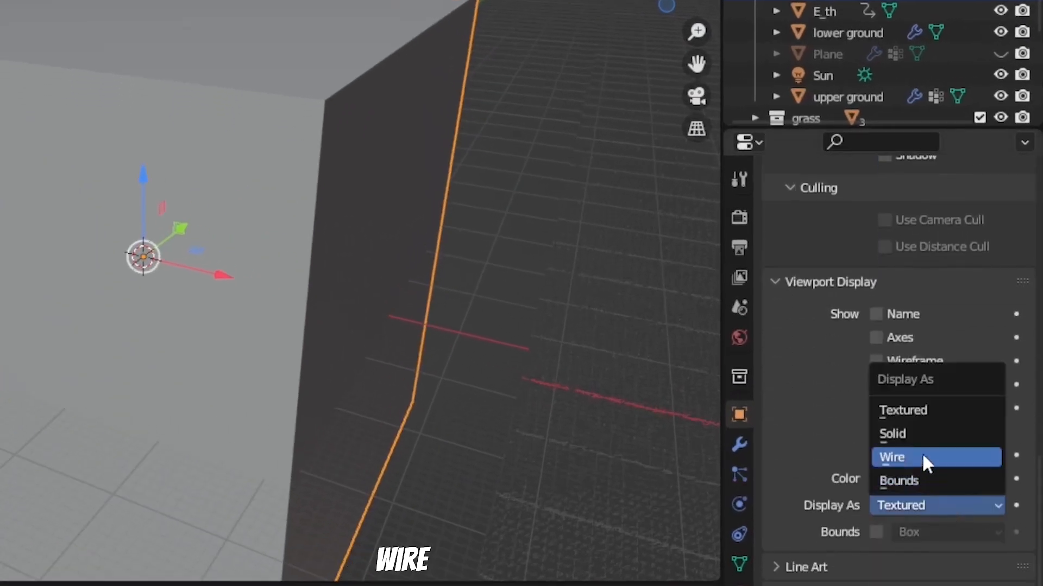
left_click(892, 458)
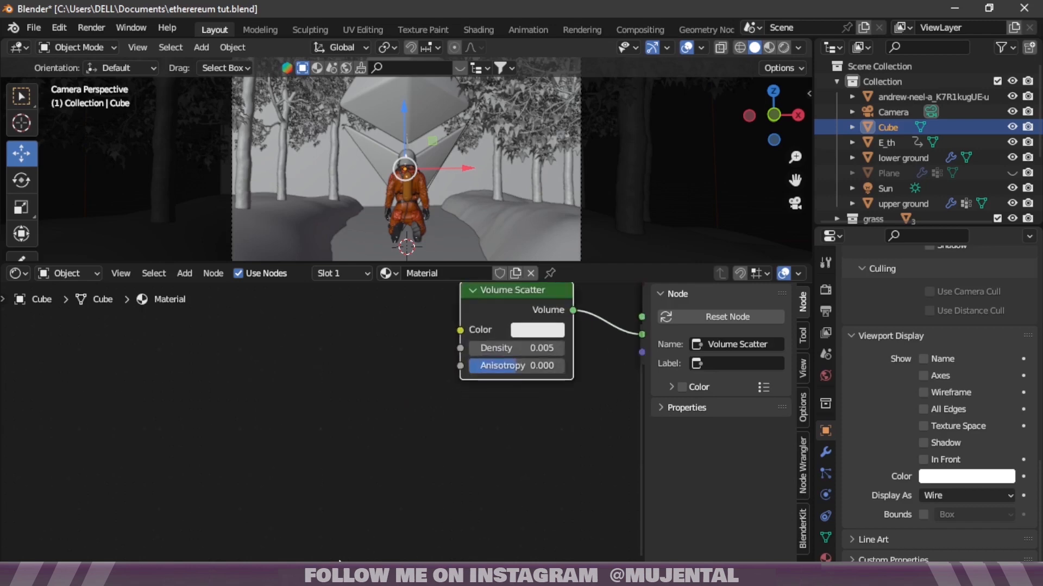
left_click(536, 330)
type(".003")
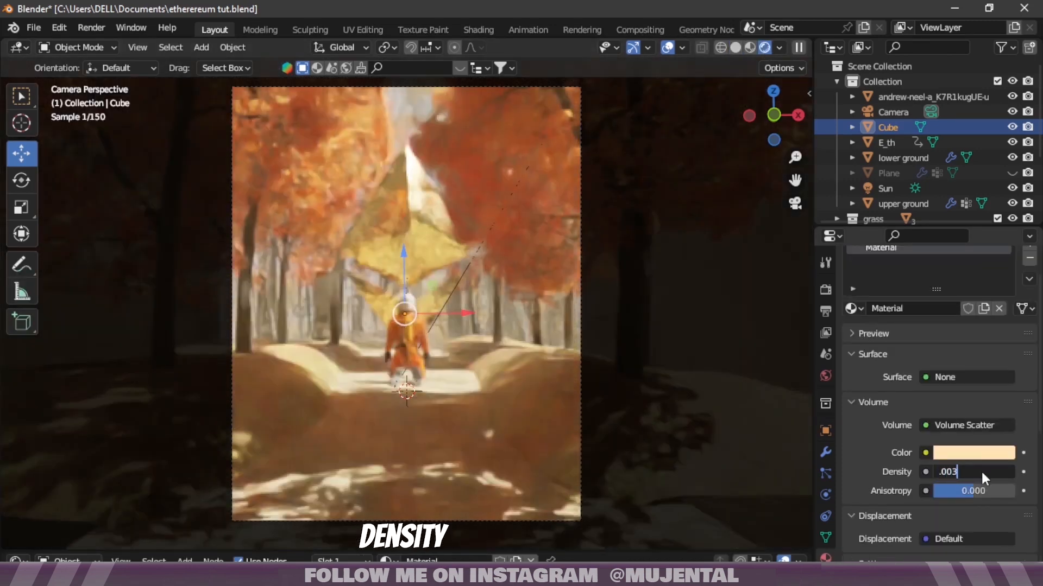
key("Return")
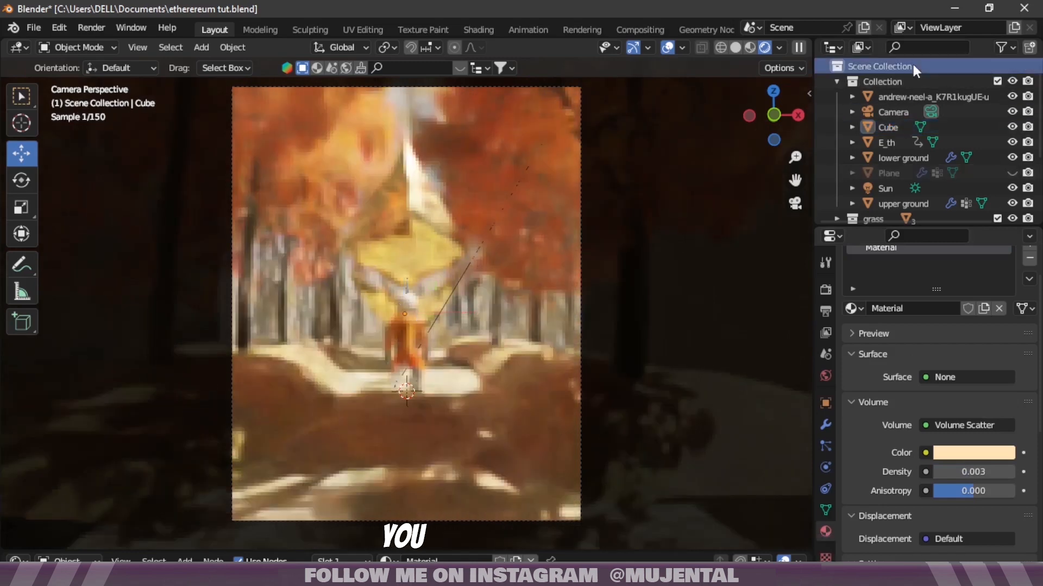